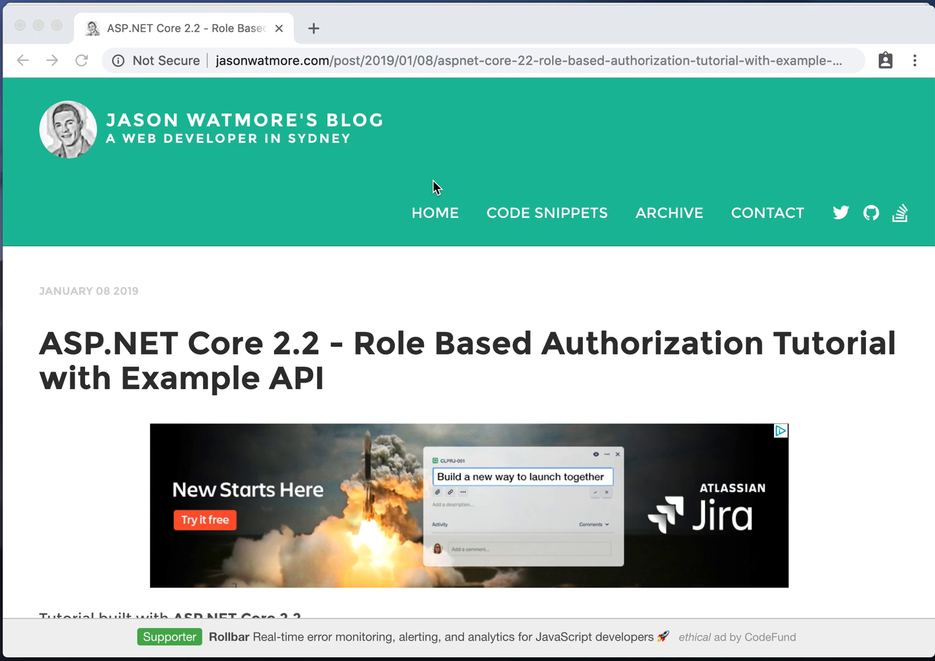
Step: Scroll through the tutorial and highlight the .NET Core SDK requirement
scroll("down", 3)
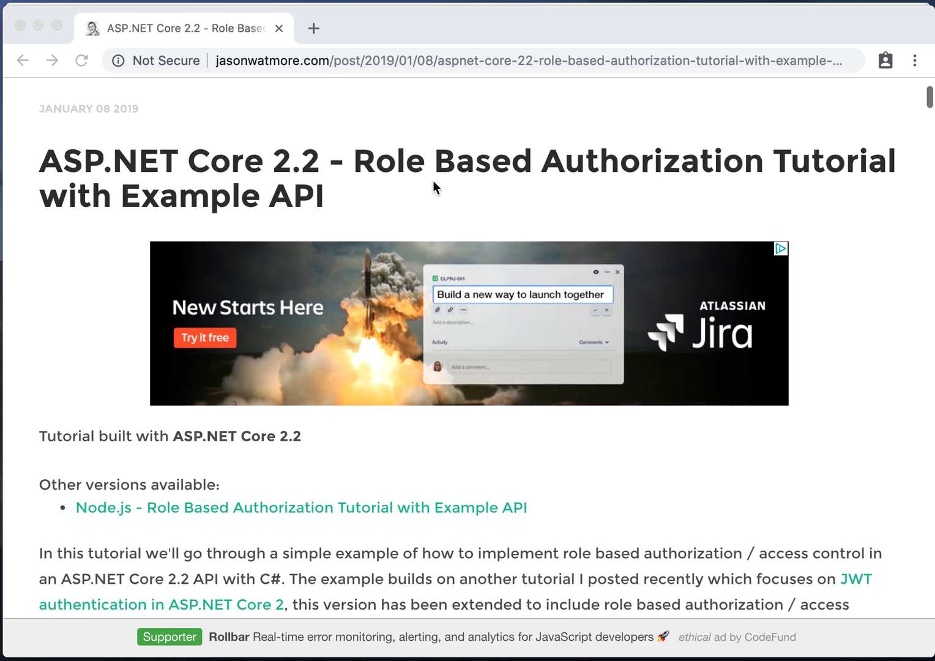
scroll("down", 3)
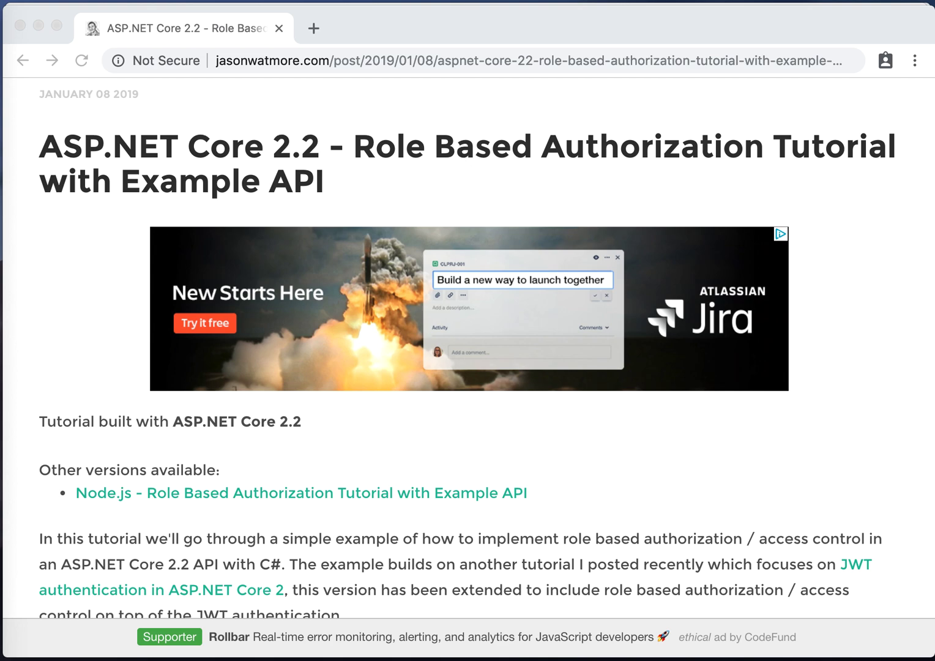
mouse_move(541, 455)
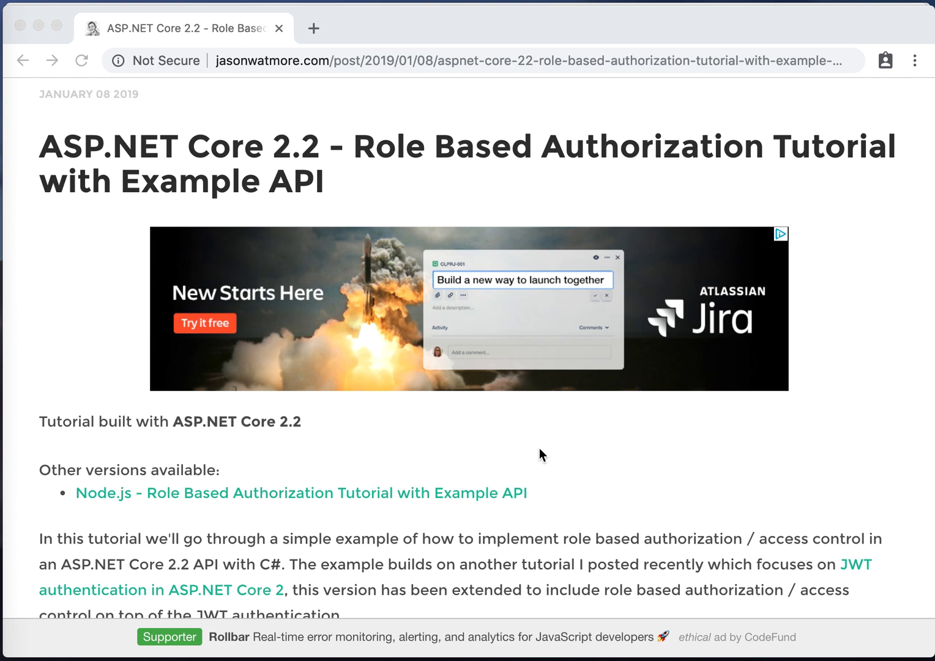
scroll("down", 3)
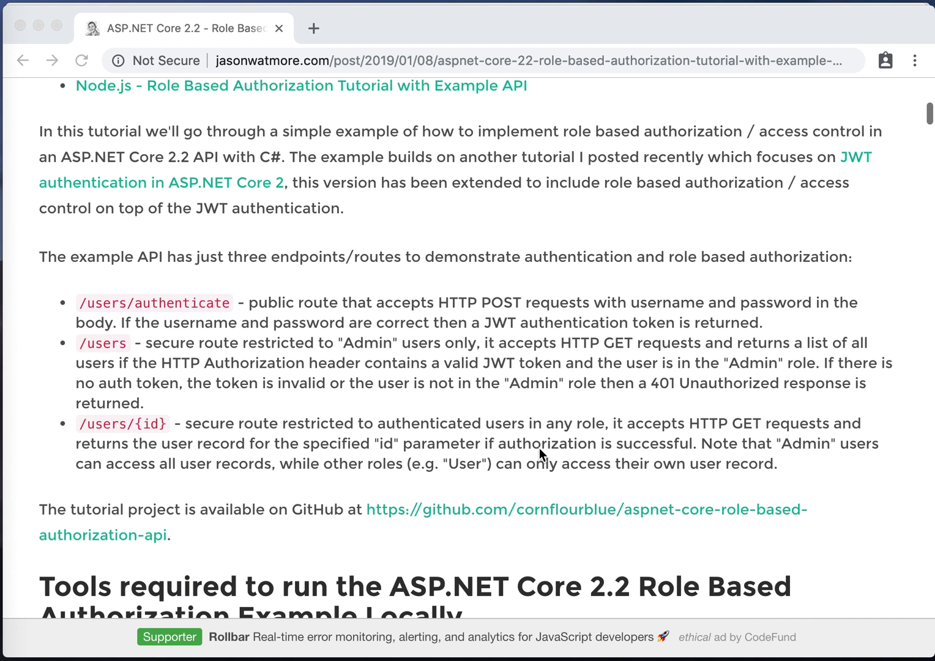
scroll("down", 3)
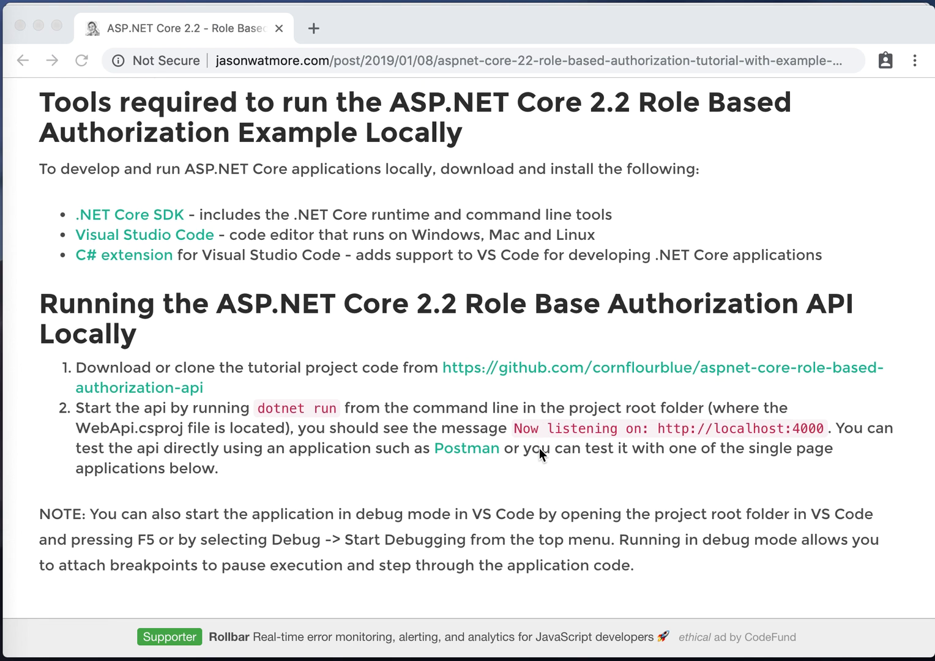
mouse_move(415, 293)
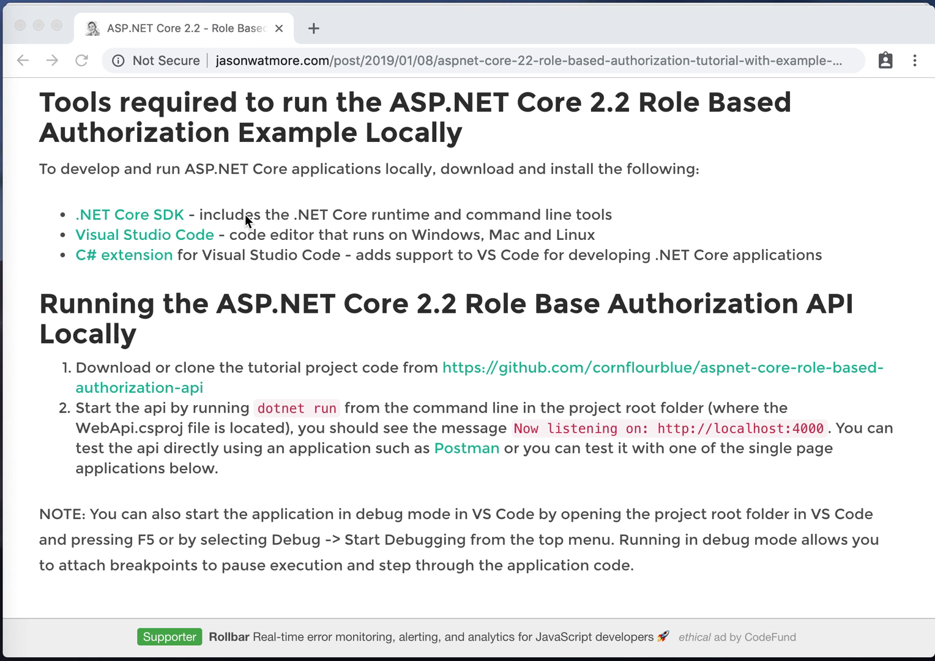
mouse_move(71, 207)
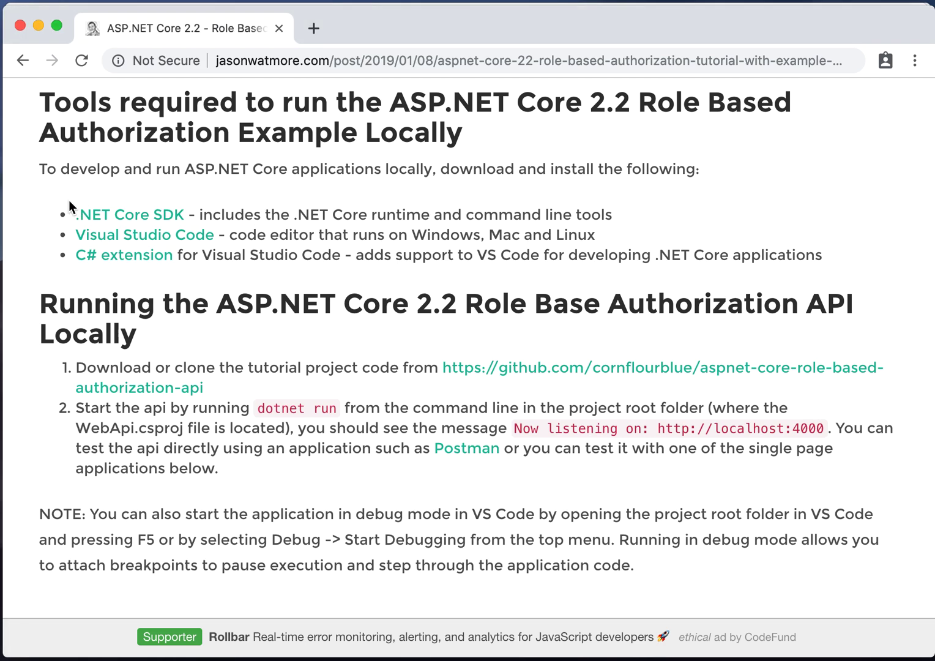
left_click_drag(75, 214, 264, 215)
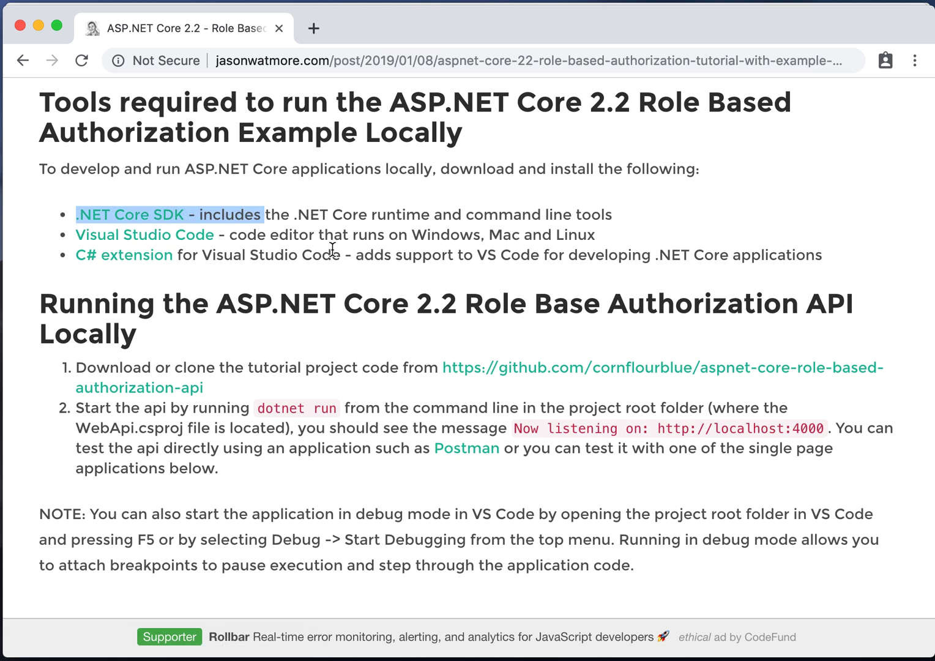
left_click(428, 306)
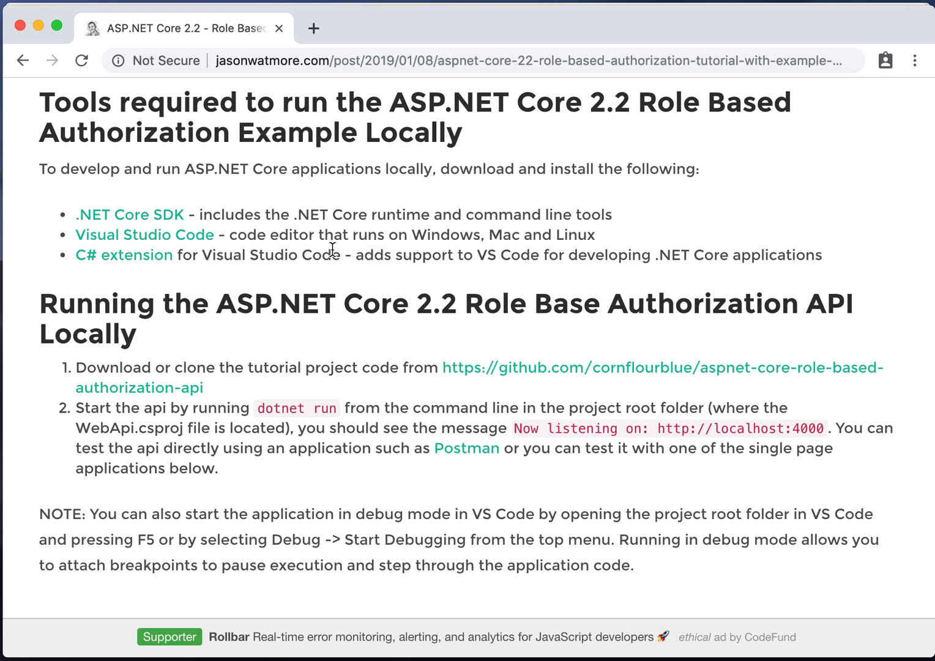
mouse_move(254, 208)
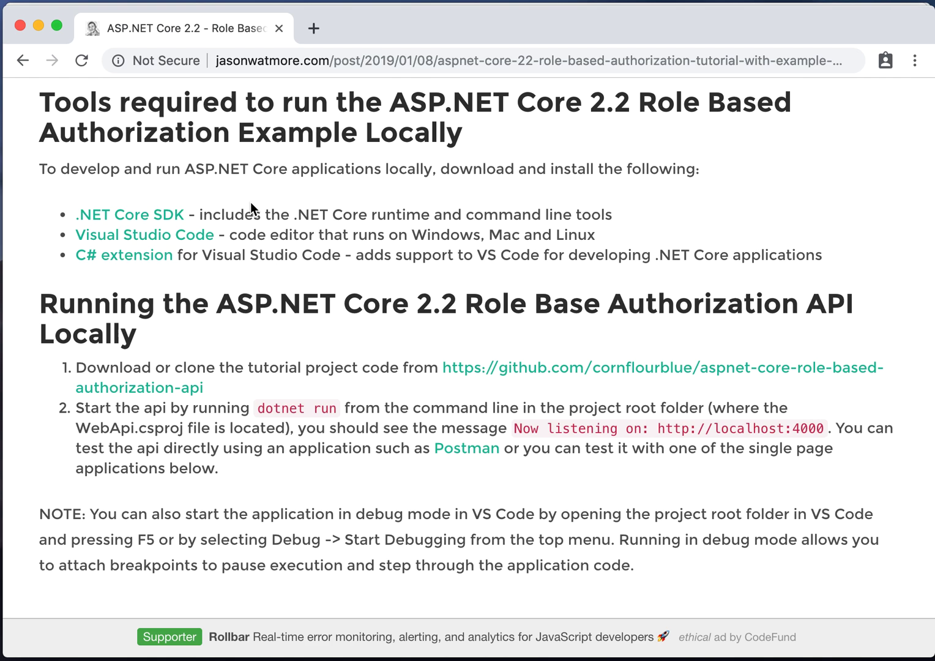
mouse_move(71, 241)
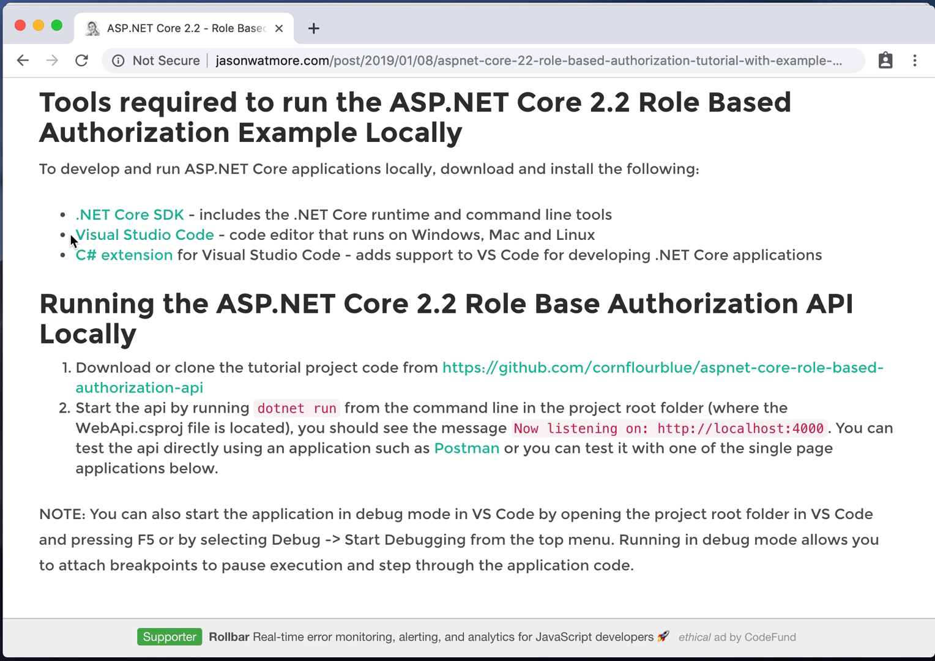
Step: Highlight the tutorial's suggestion to test the API with Postman, then scroll on
left_click_drag(74, 234, 327, 254)
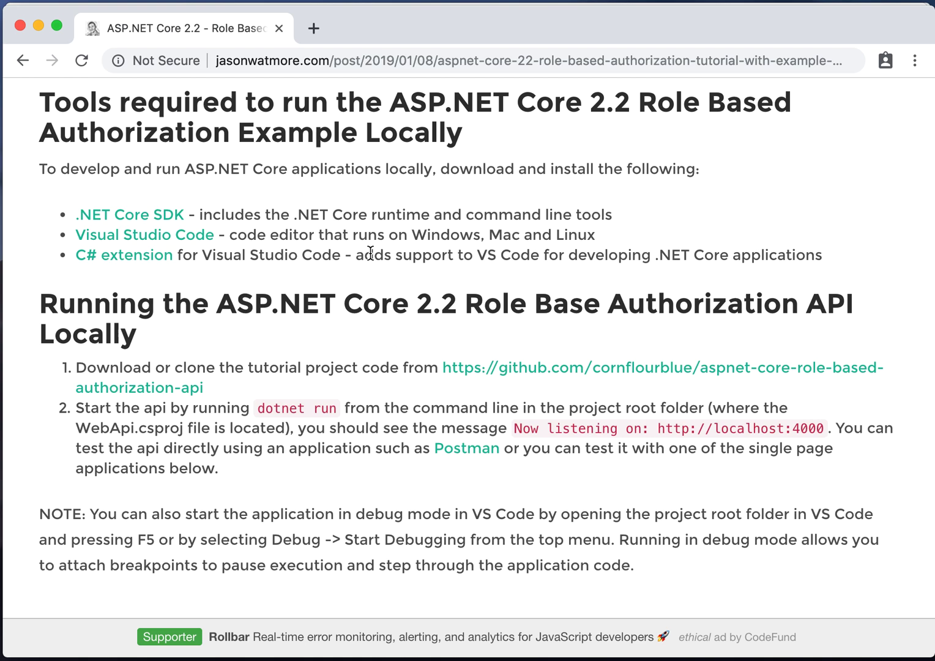
mouse_move(396, 505)
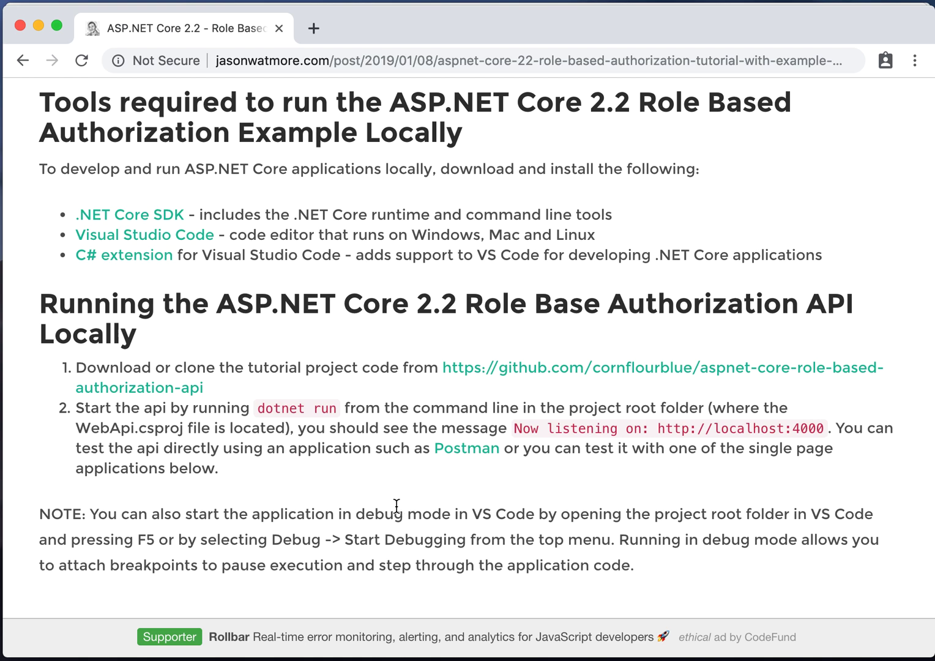
left_click_drag(422, 448, 551, 448)
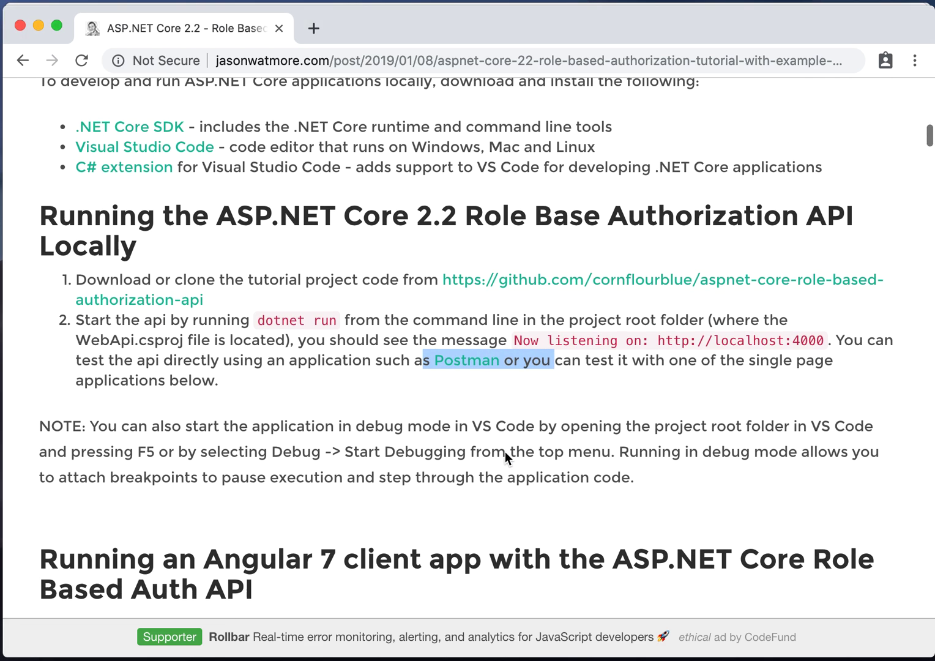
scroll("down", 3)
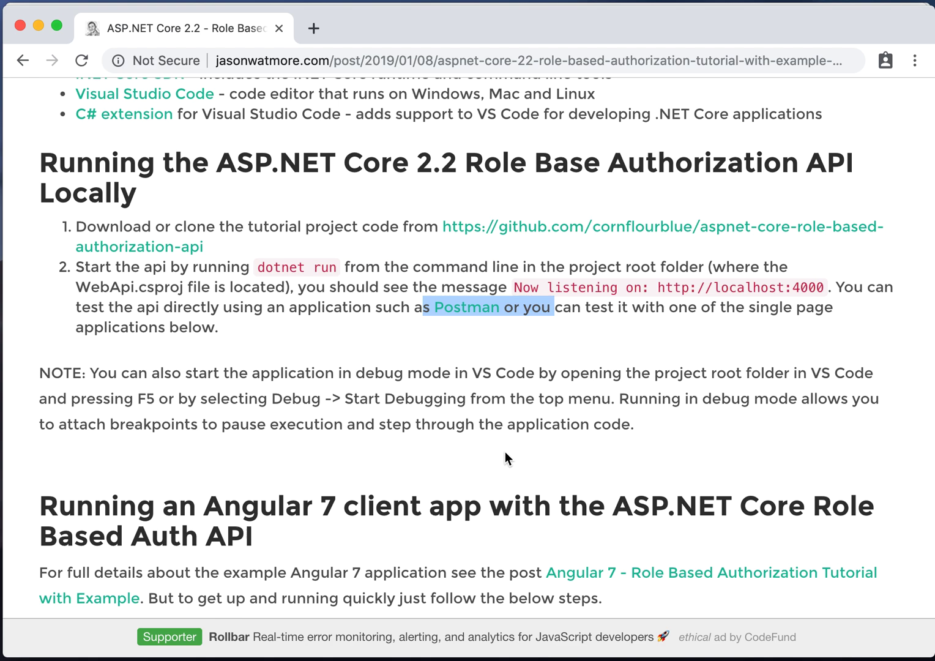
mouse_move(590, 230)
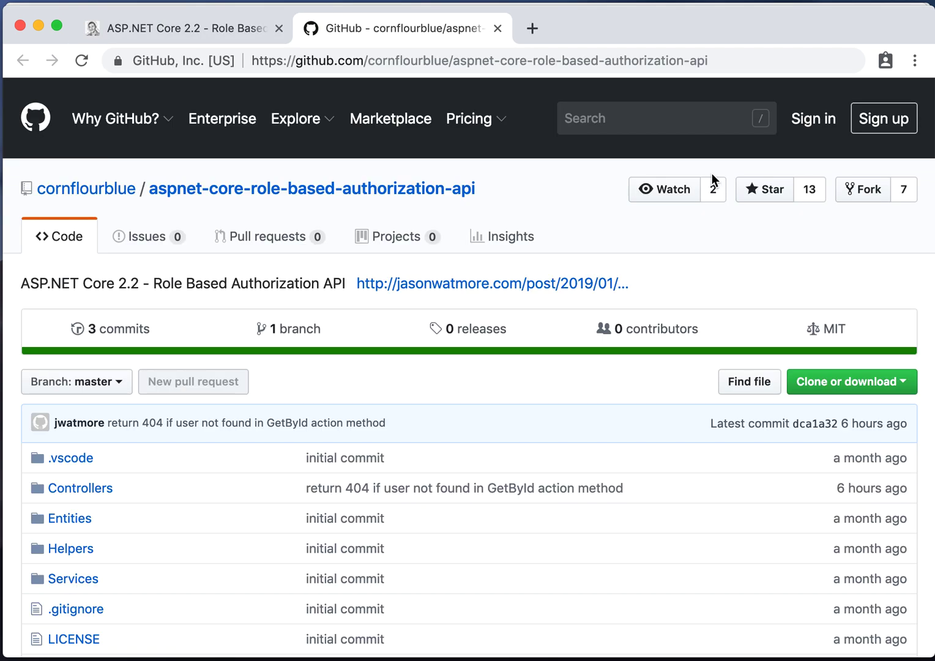
Step: Copy the repository's HTTPS clone address from the Clone or download options
left_click(851, 381)
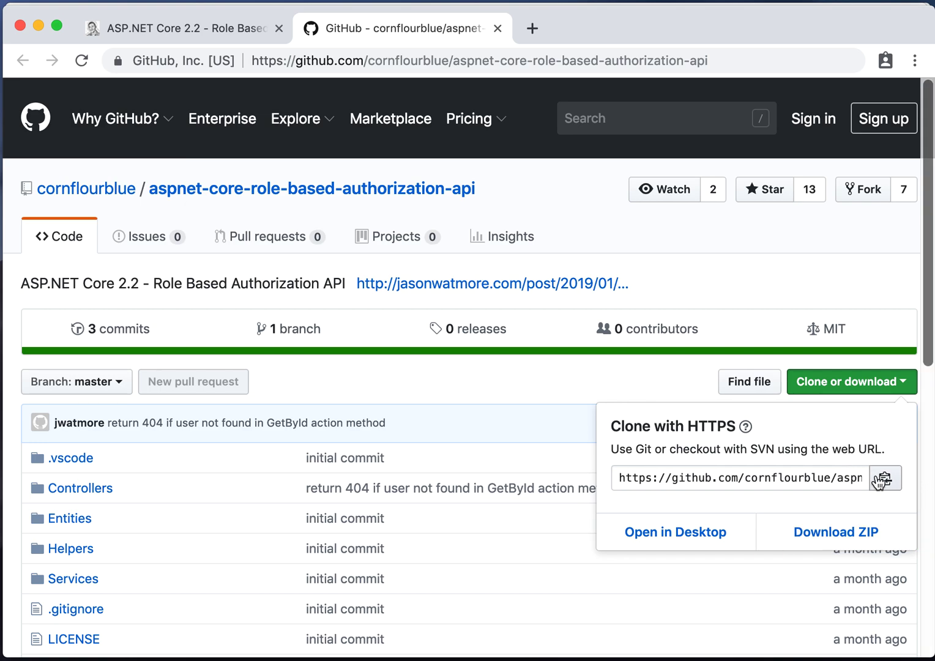
left_click(885, 478)
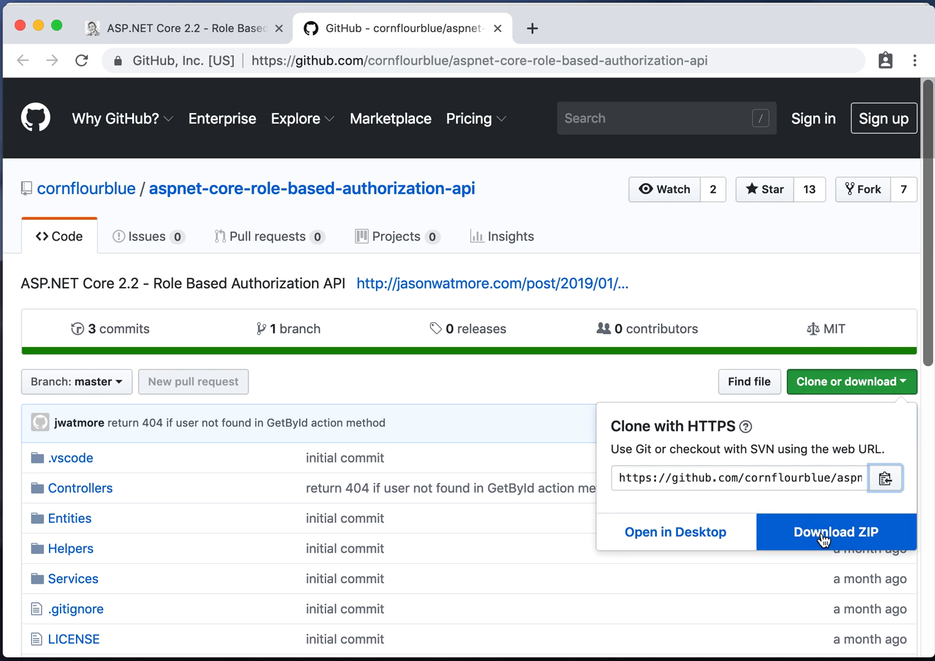
mouse_move(676, 531)
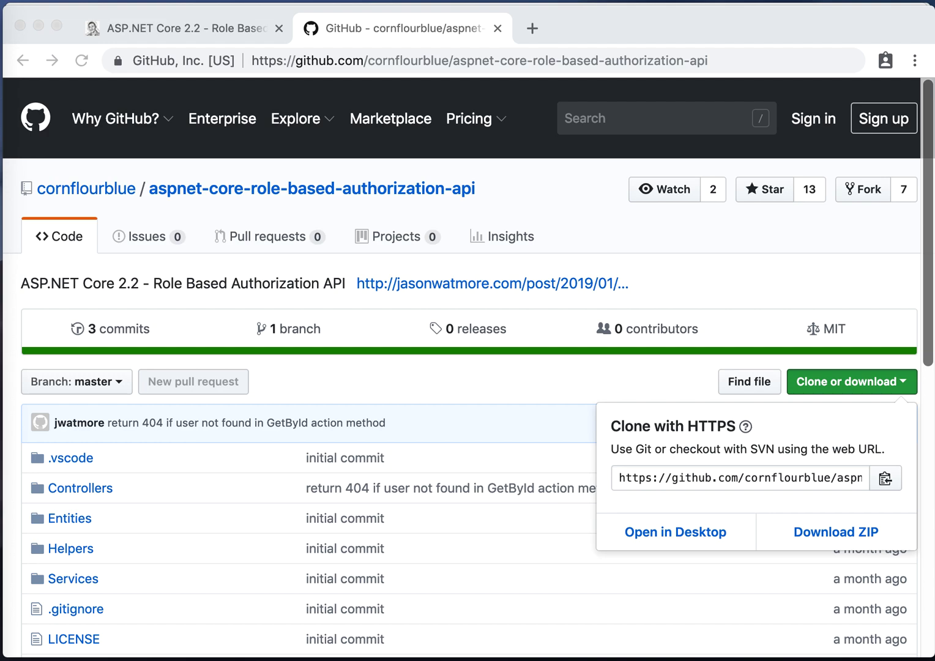
mouse_move(418, 586)
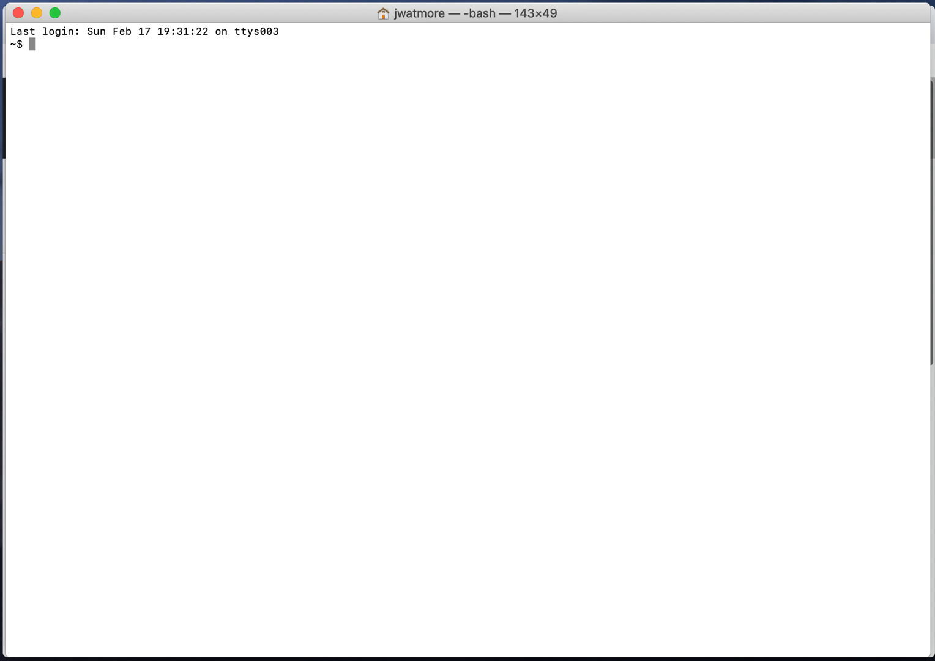
Step: Clone aspnet-core-role-based-authorization-api into Projects and start it with dotnet run
type("cd Pr")
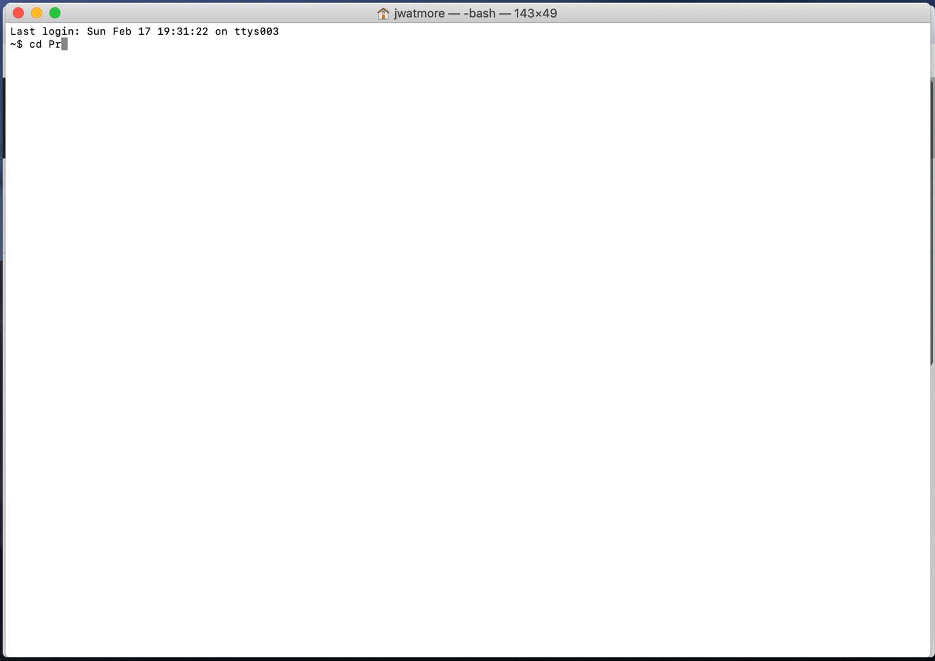
key("Tab")
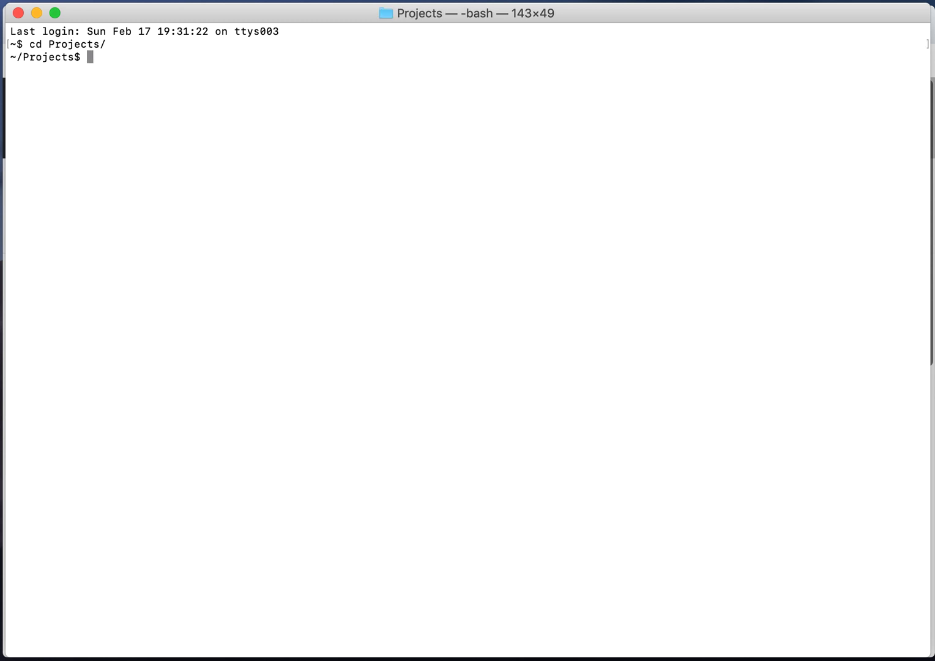
type("git")
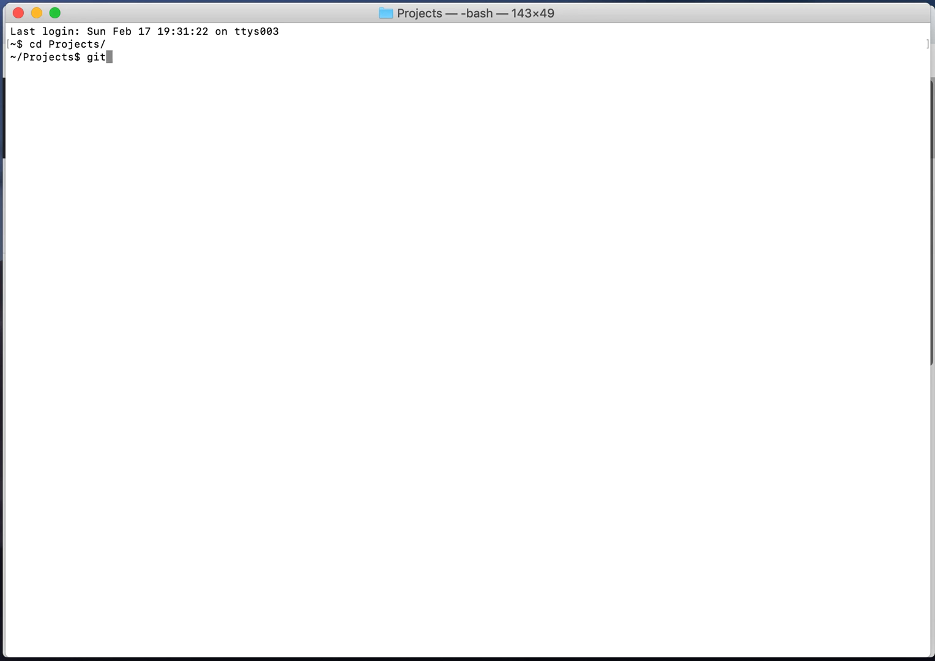
type("clone https://github.com/cornflourblue/aspnet-core-role-based-authorization-api.git")
type("cd aspnet-core-role-based-authorization-api/")
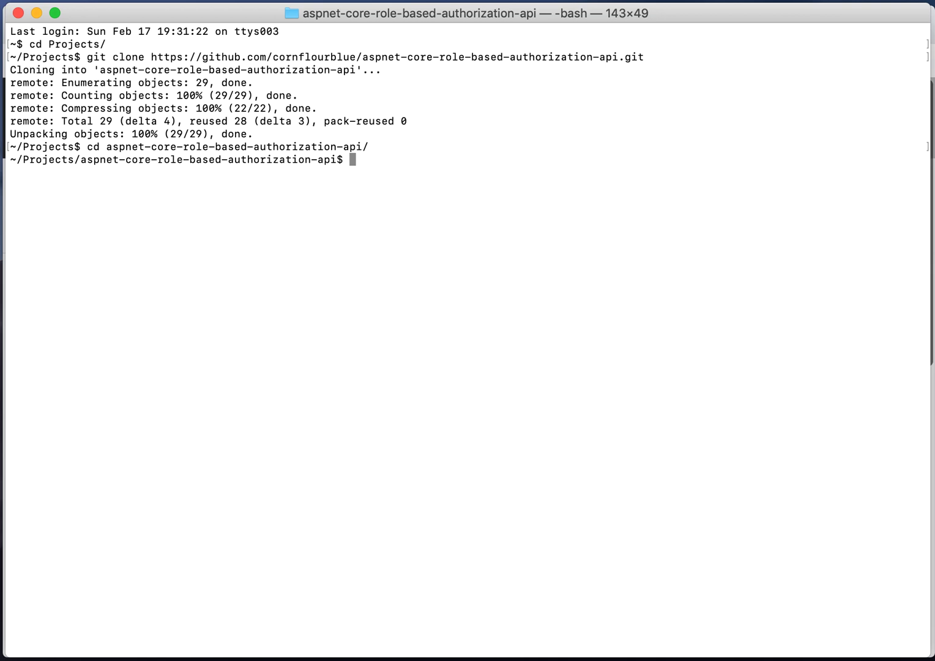
type("dotnet run")
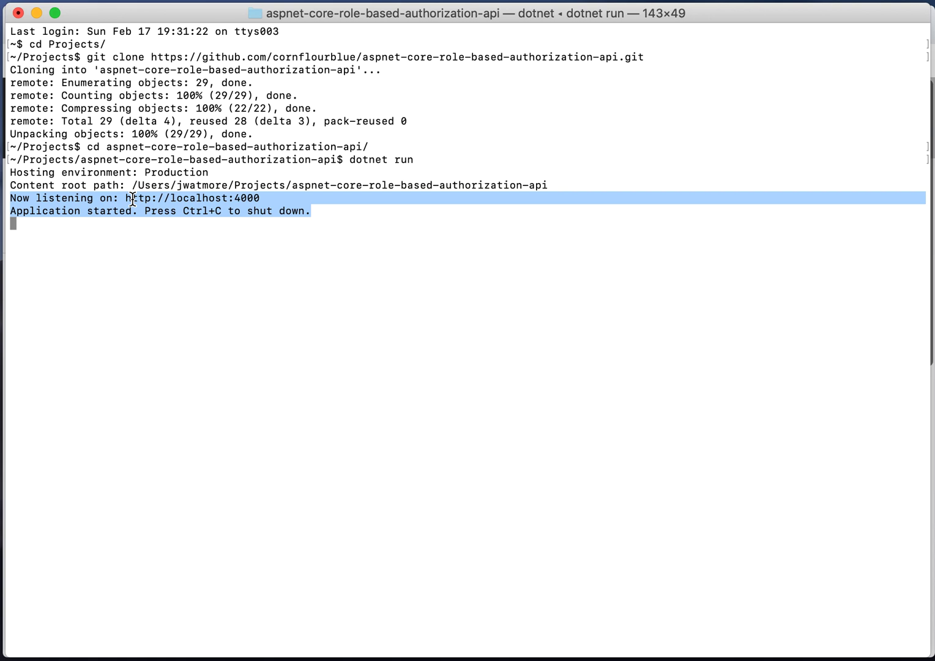
mouse_move(371, 375)
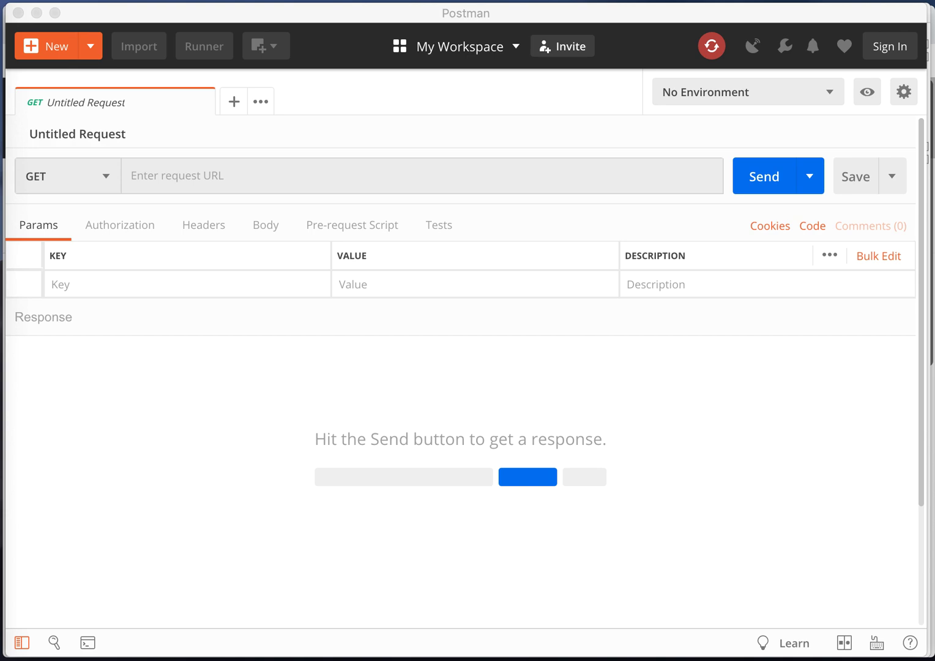
mouse_move(179, 258)
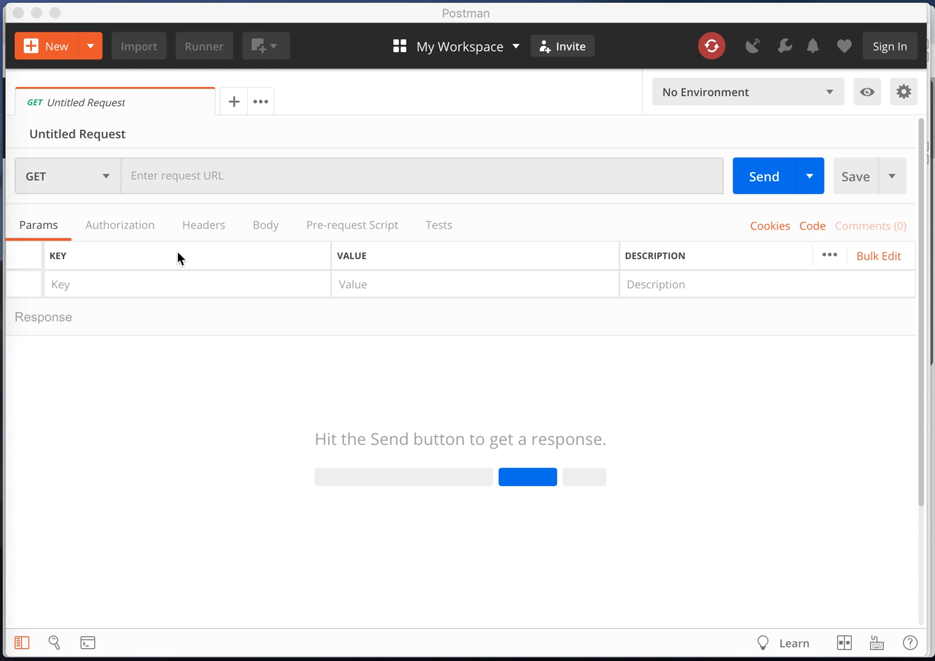
Step: Create a POST request to localhost:4000/users/authenticate
left_click(422, 176)
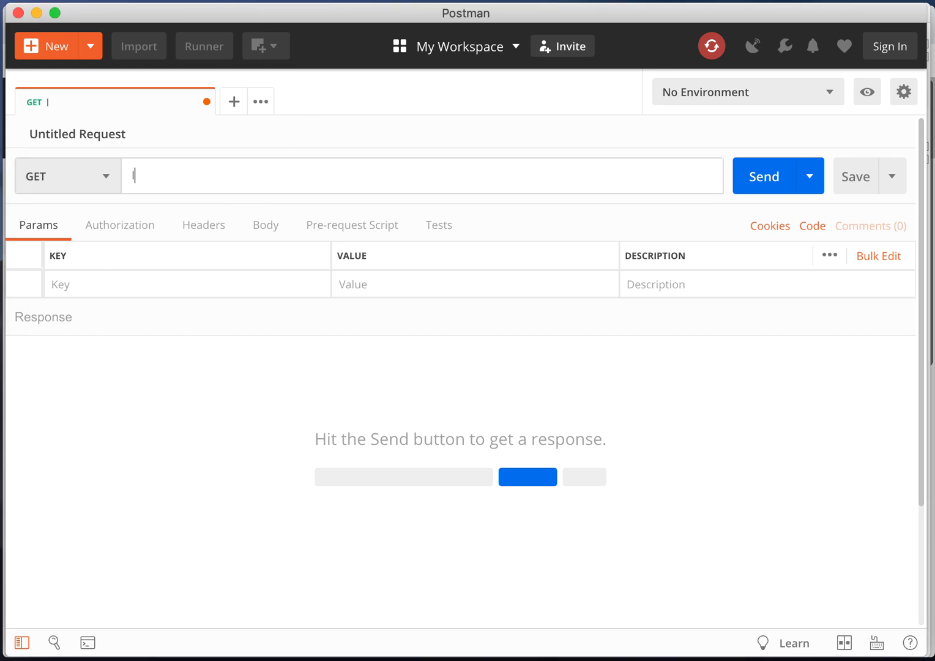
type("locahost:")
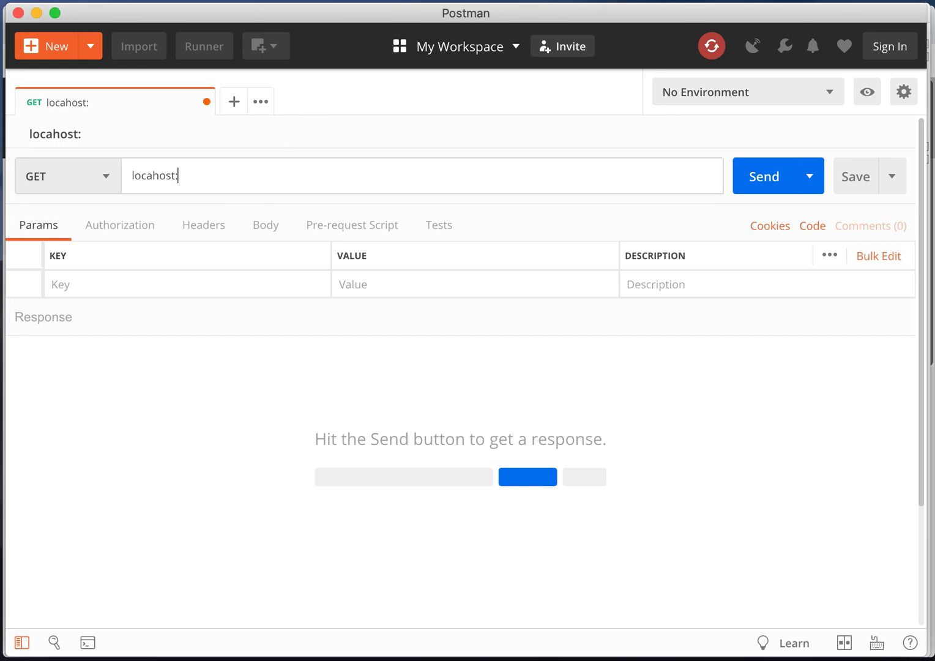
type("4000")
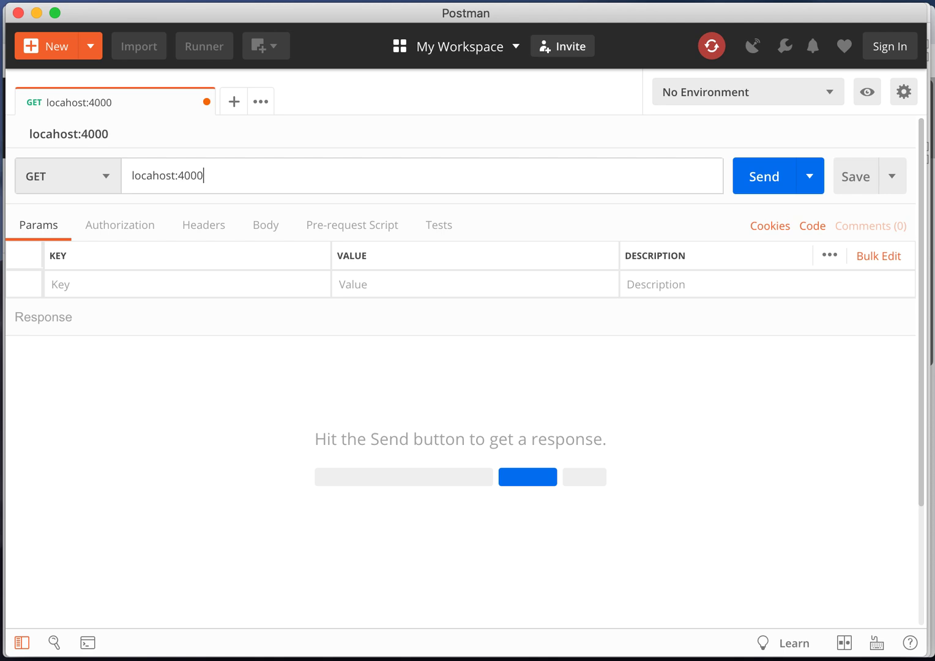
type("/users/")
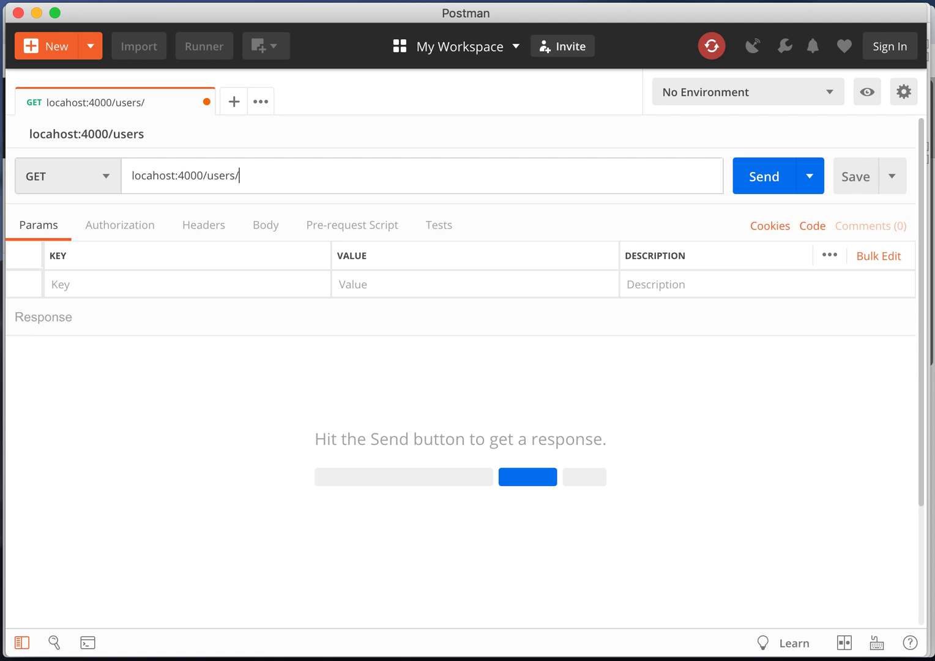
type("authenticate")
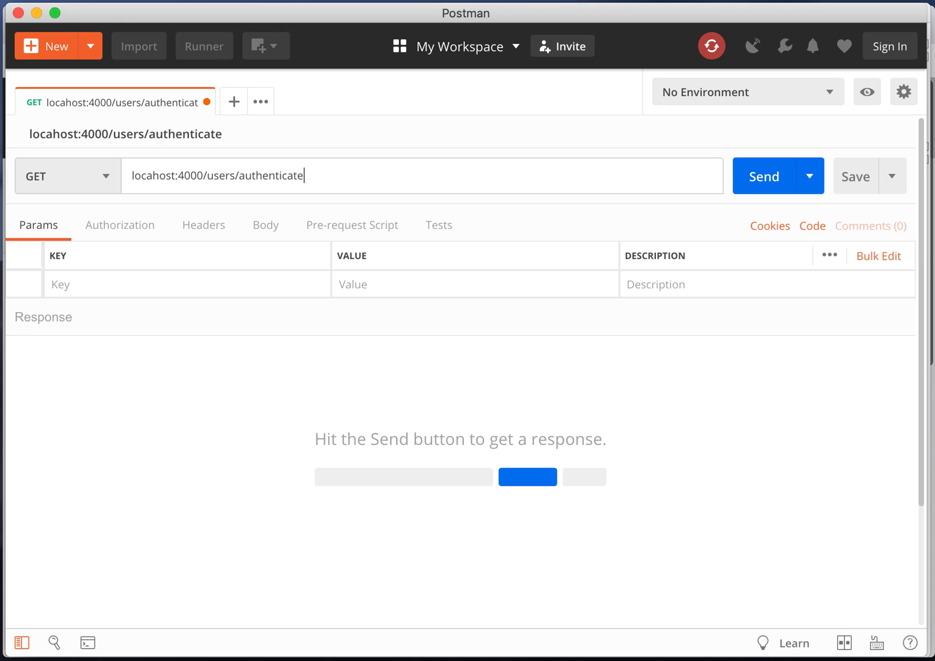
left_click(67, 176)
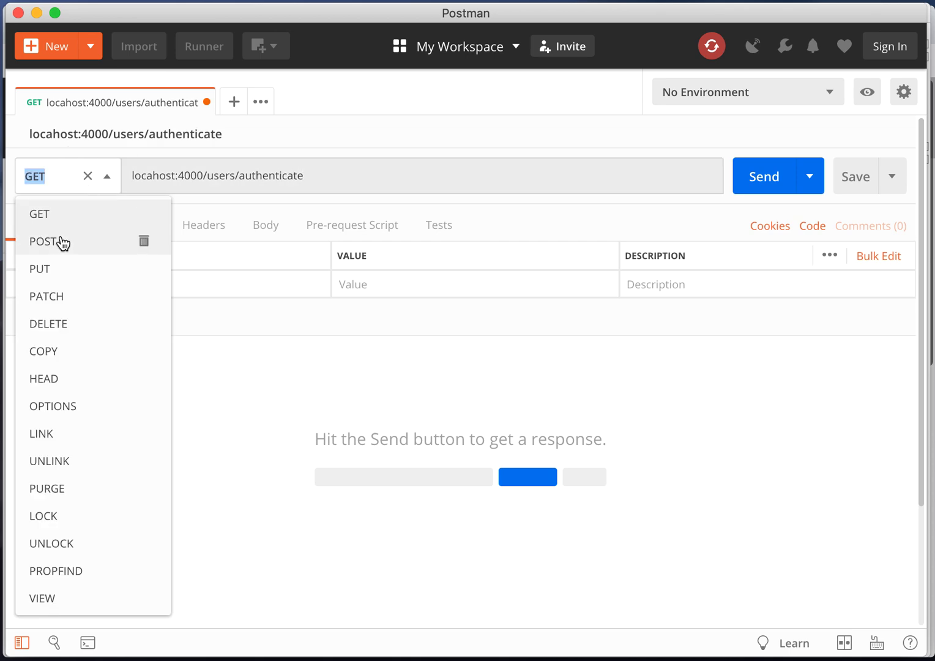
left_click(45, 241)
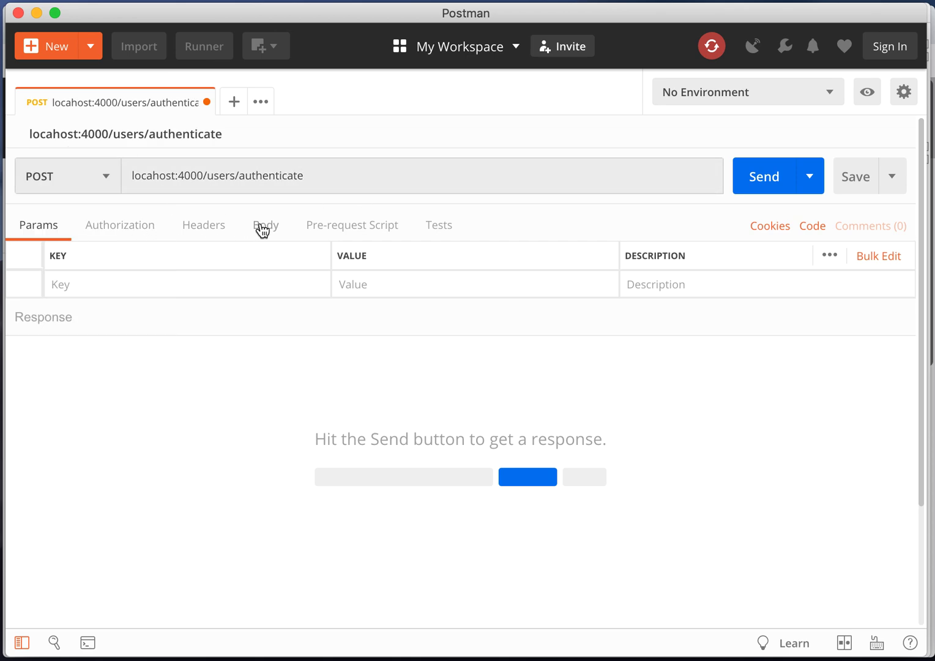
Step: Give the request a raw JSON body with empty "username" and "password" fields
left_click(265, 225)
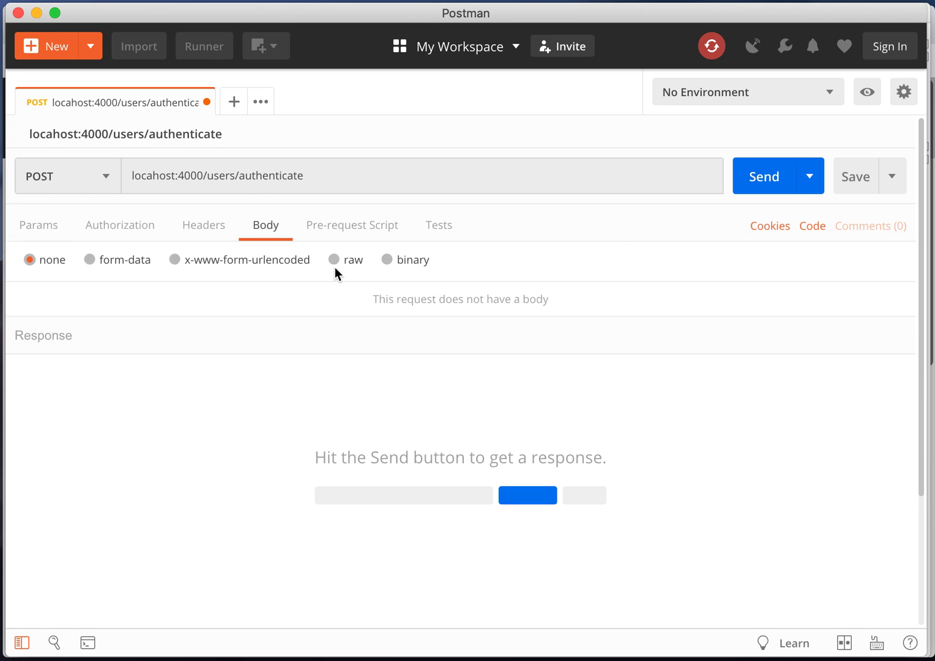
left_click(335, 259)
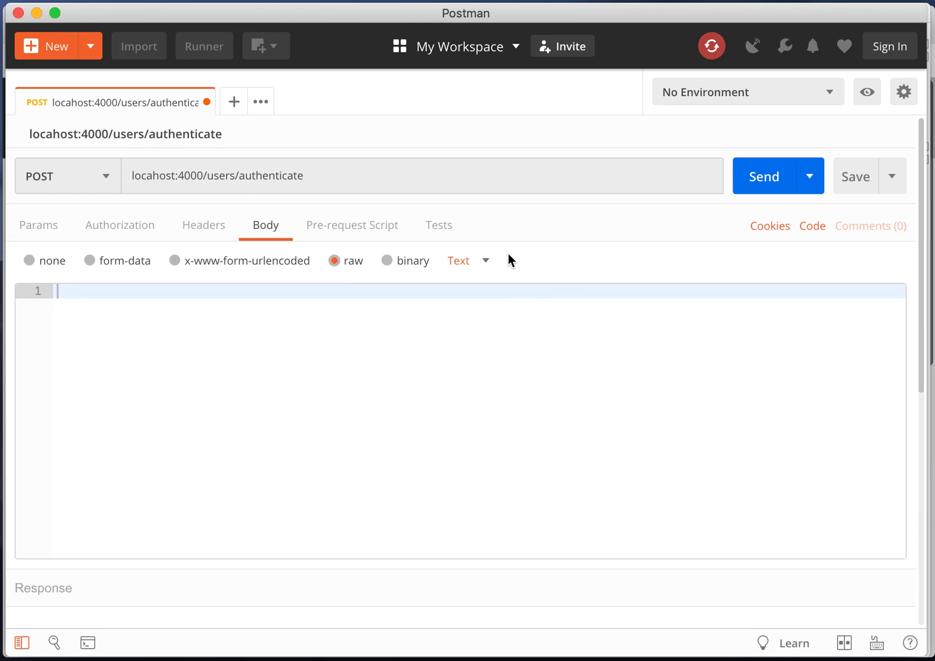
left_click(459, 260)
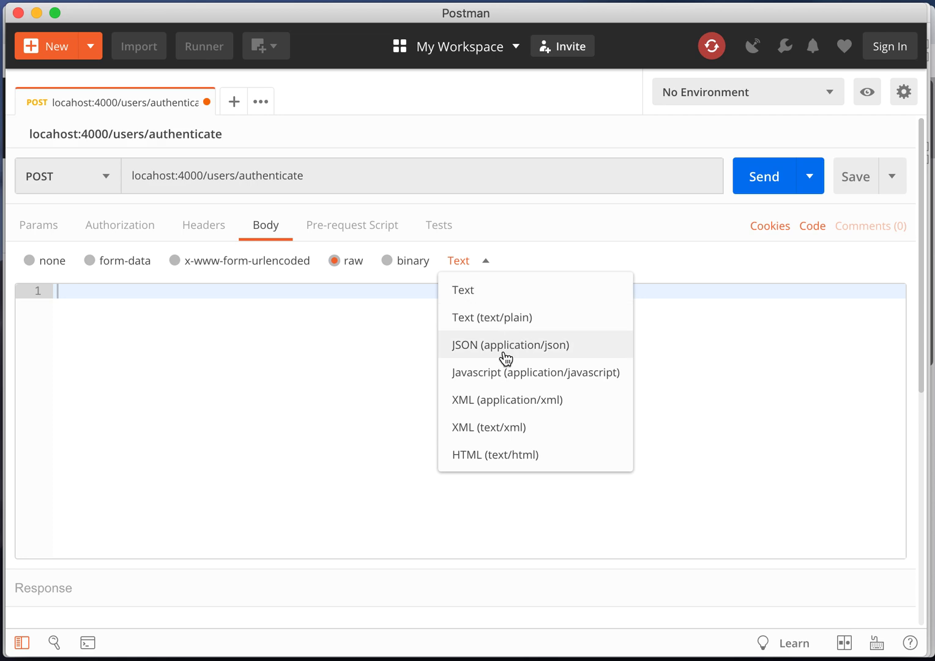
left_click(509, 344)
type("{")
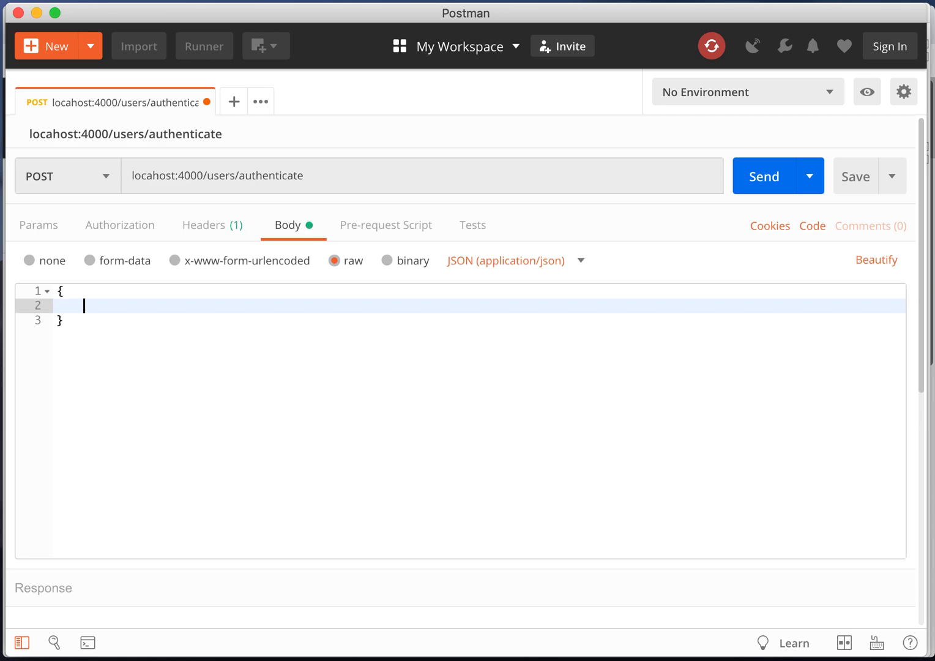
type("\"username\"")
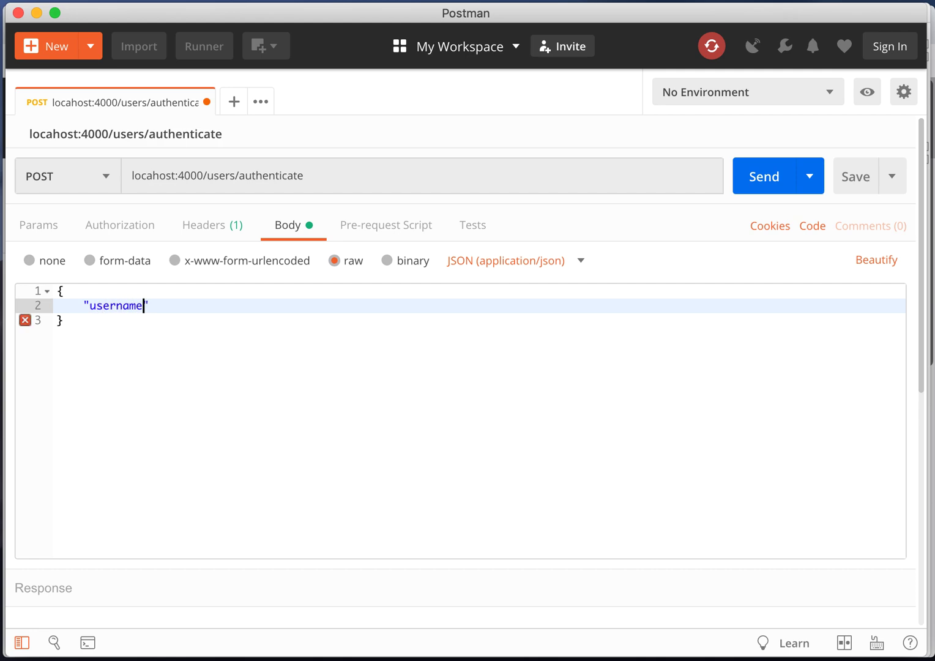
type(": \"\",")
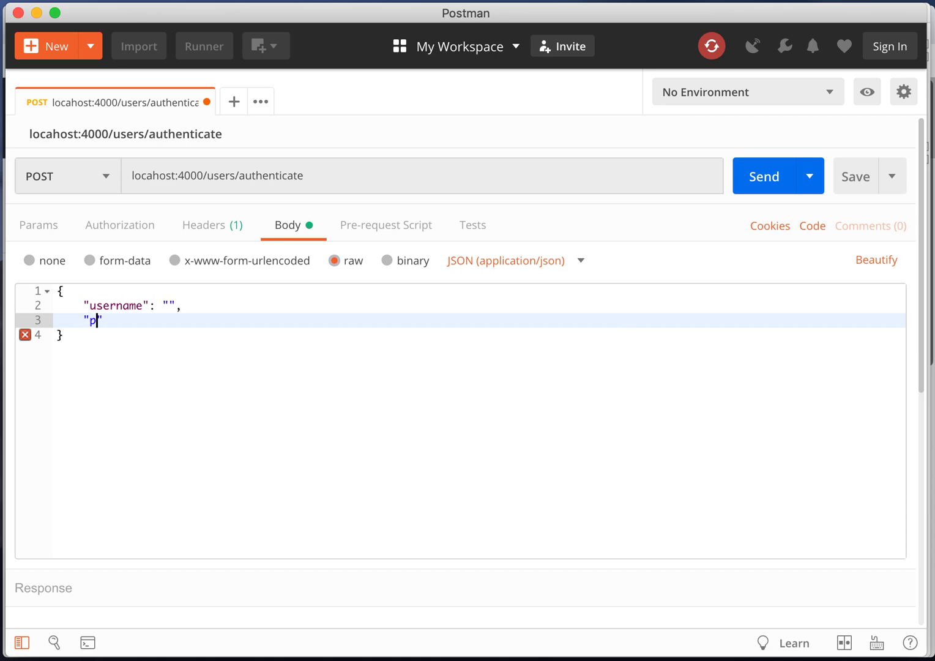
type("assword\"")
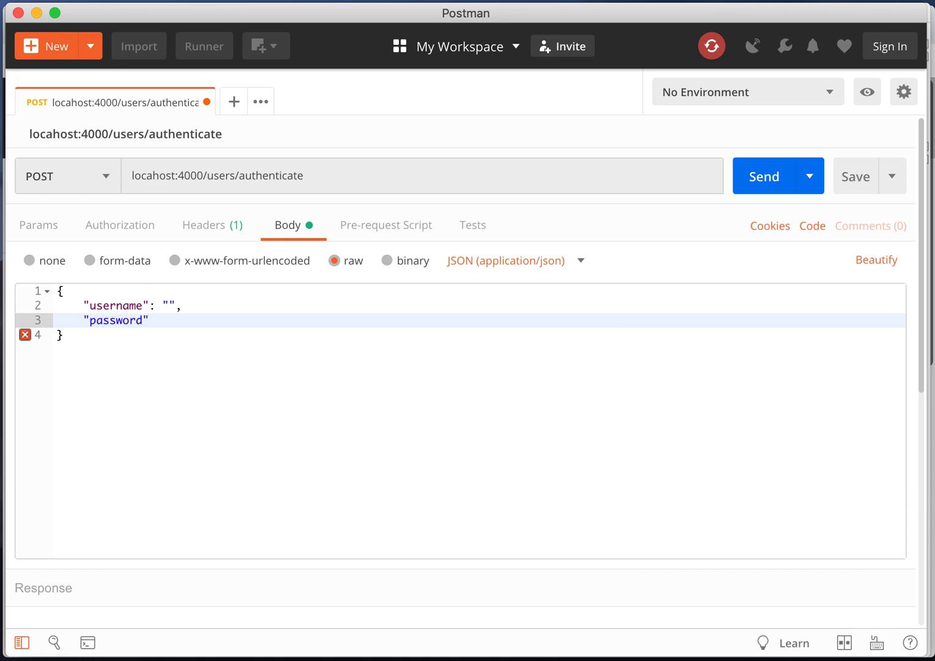
type(": \"\"")
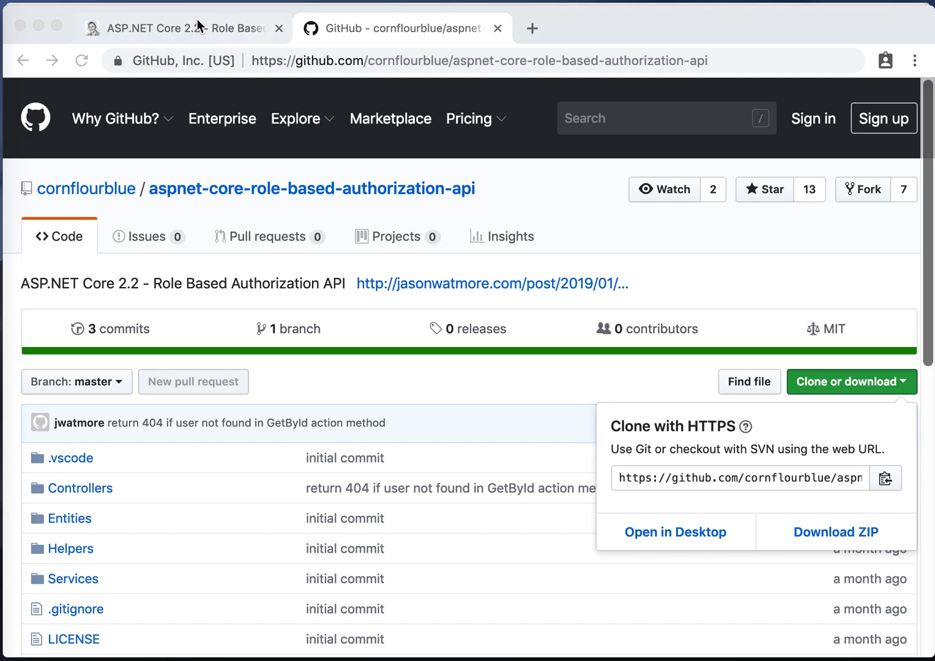
Step: Scroll the tutorial to UserService.cs and select the admin username and password
left_click(180, 28)
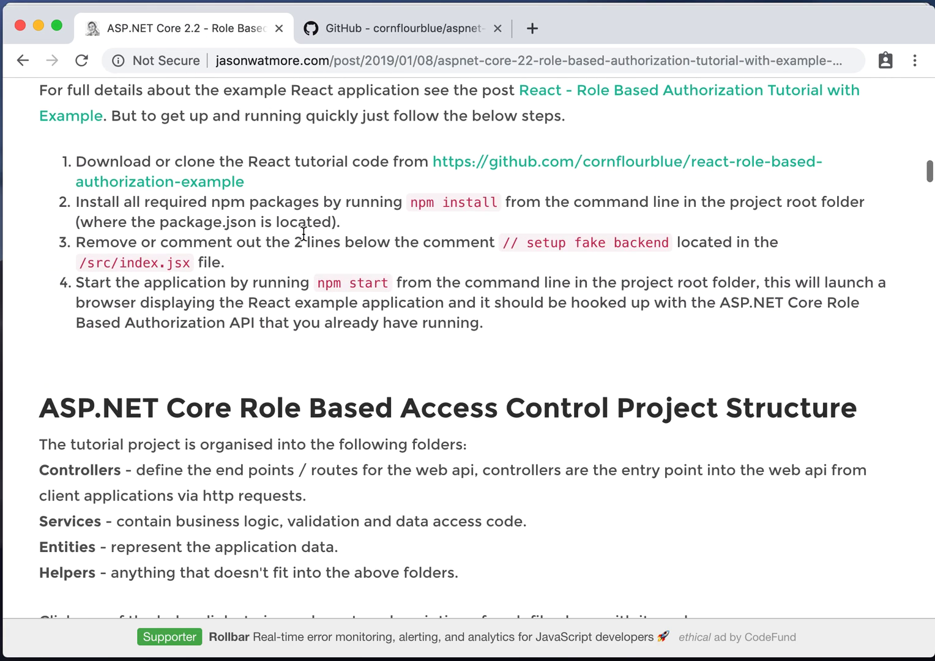
scroll("down", 3)
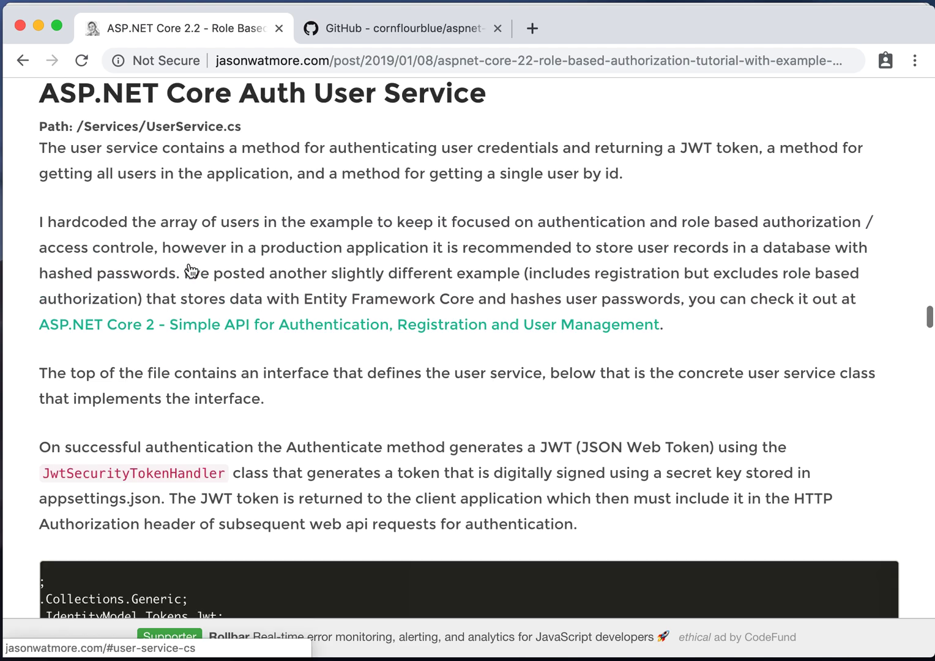
scroll("down", 3)
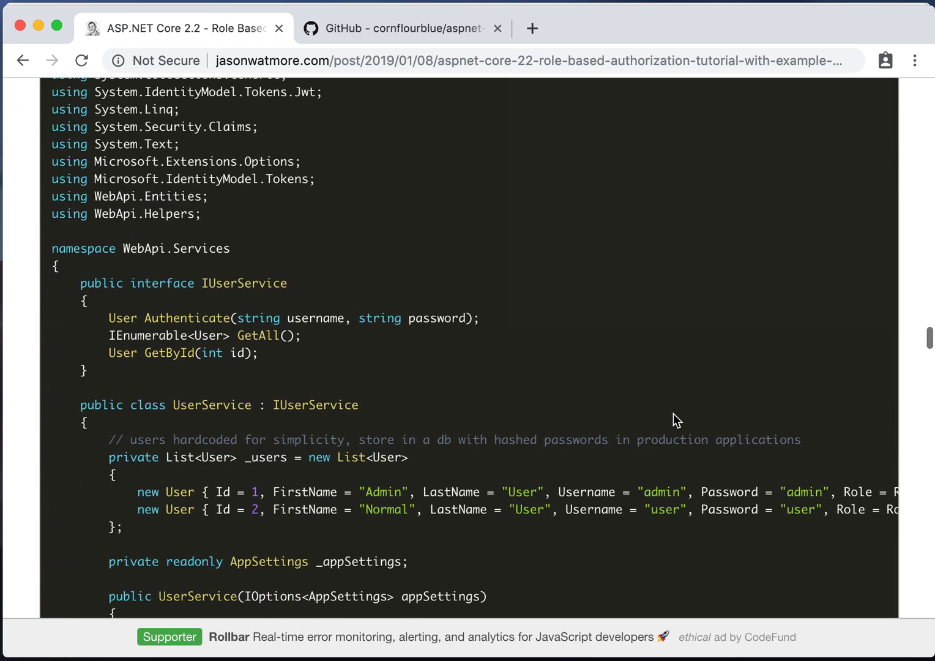
scroll("down", 3)
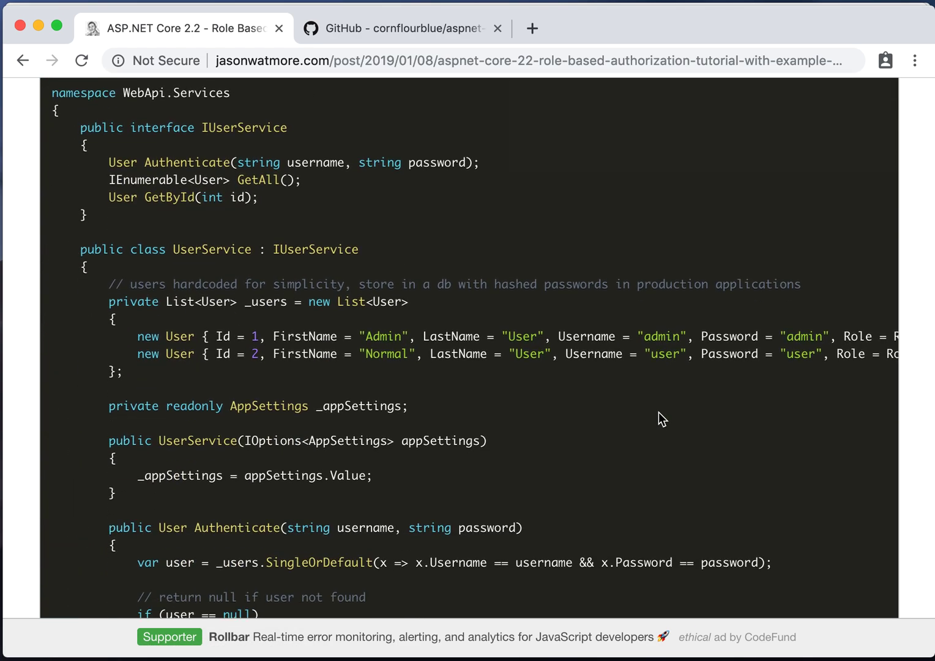
scroll("right", 3)
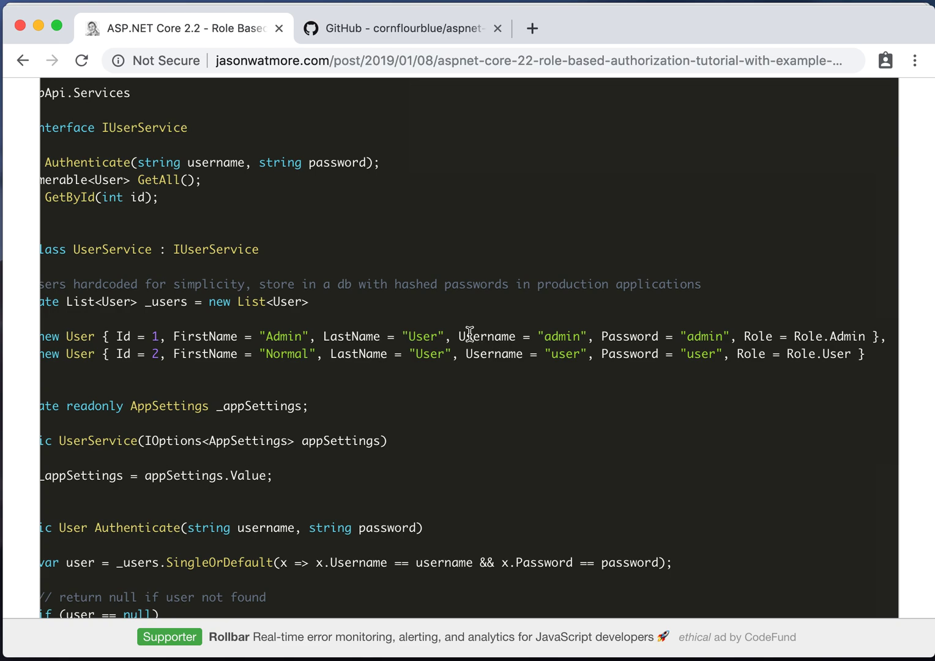
left_click_drag(455, 335, 728, 336)
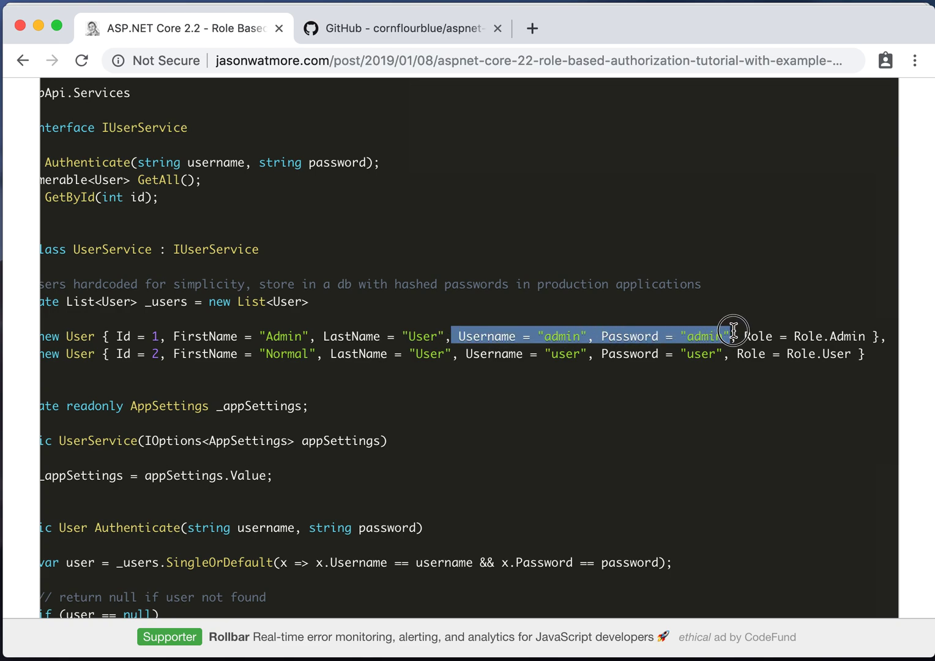
mouse_move(525, 264)
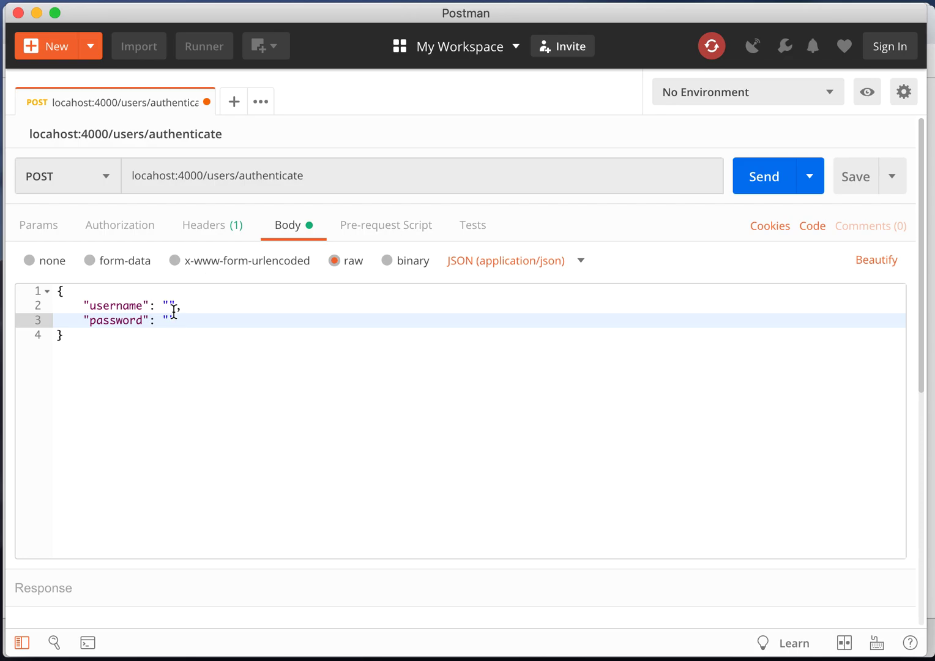
Step: Fill in admin credentials, send the authenticate request, and select the returned token
type("ad")
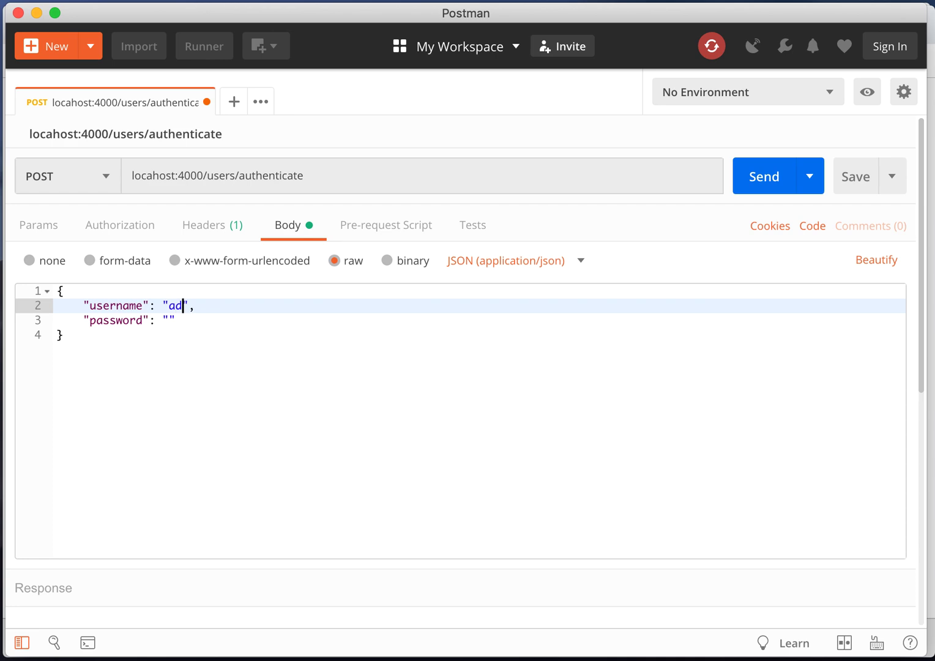
type("admin")
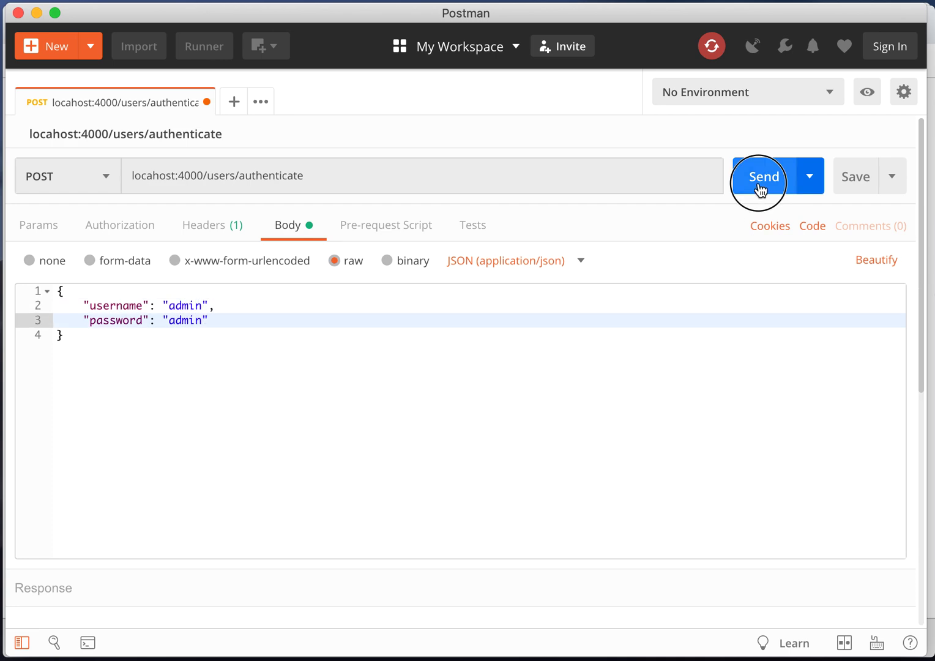
left_click(758, 177)
type("l")
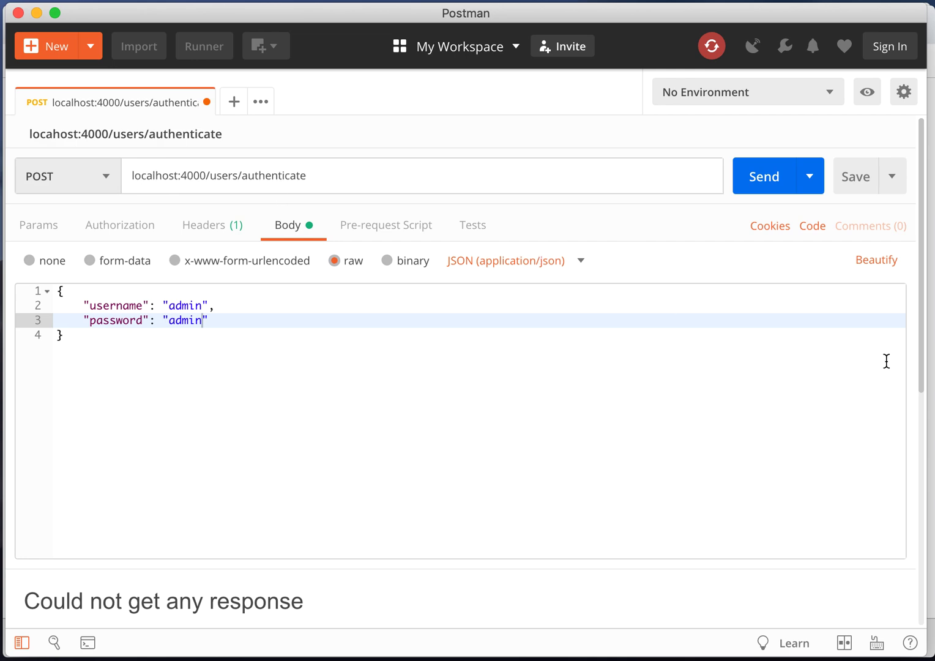
left_click(765, 176)
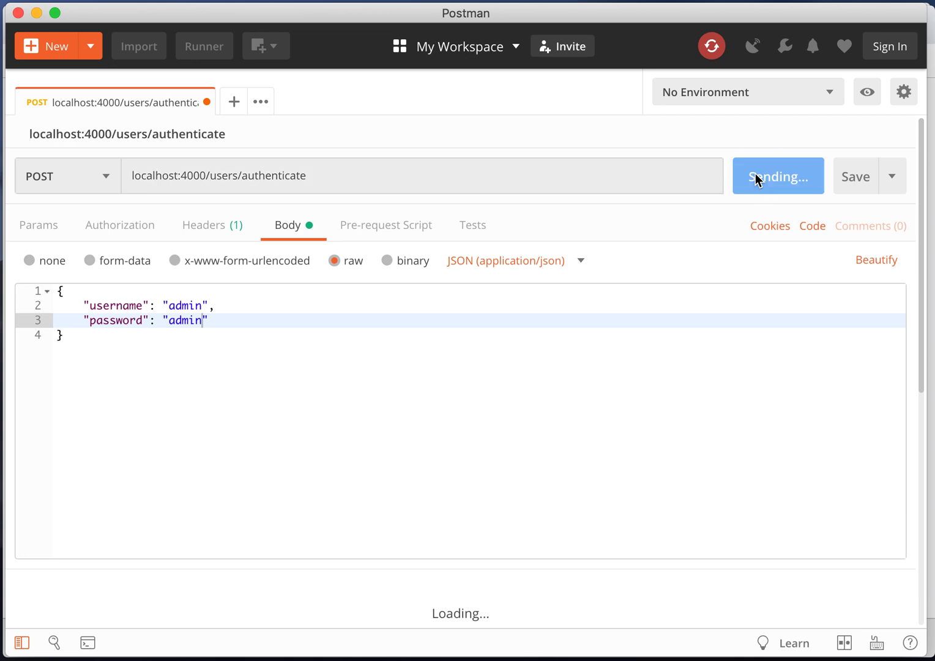
left_click(777, 176)
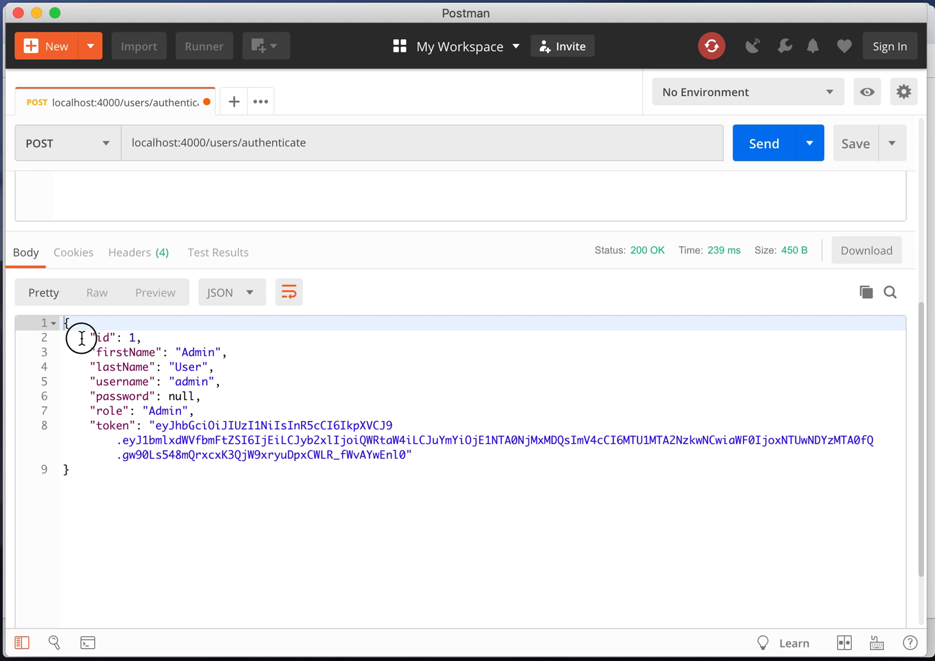
left_click_drag(92, 337, 196, 411)
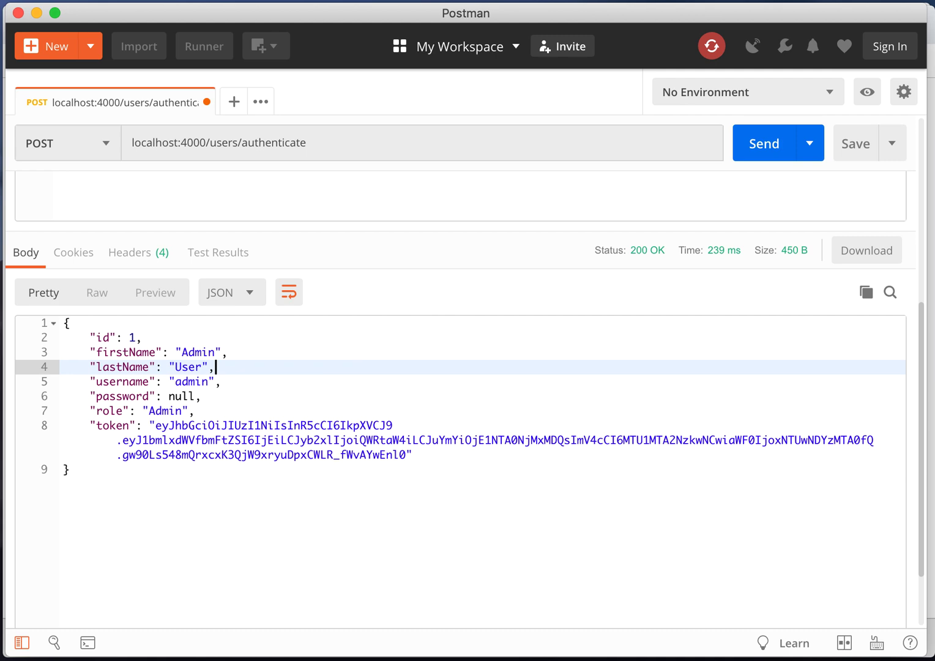
mouse_move(50, 364)
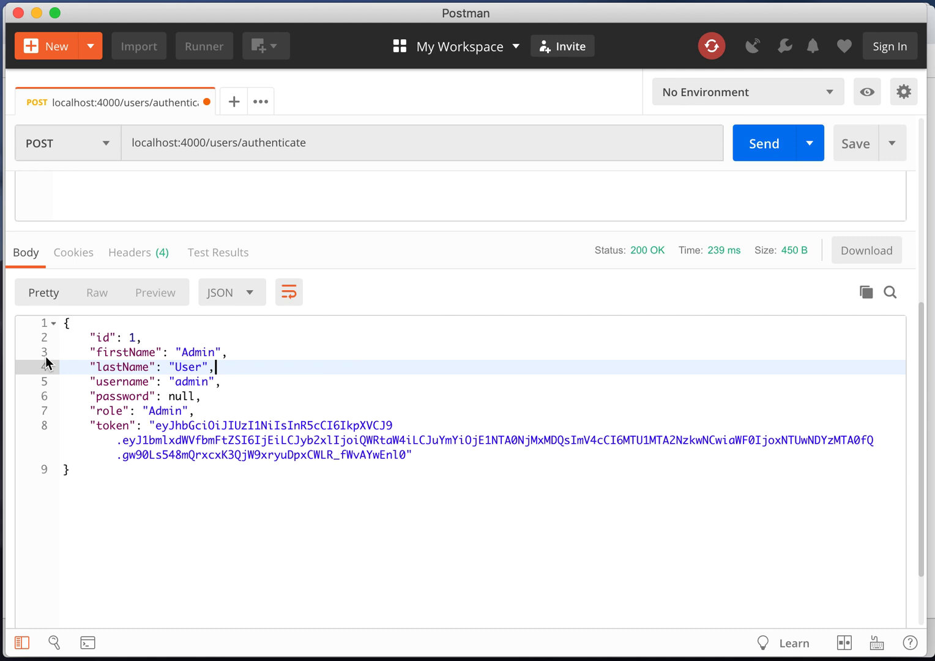
mouse_move(498, 343)
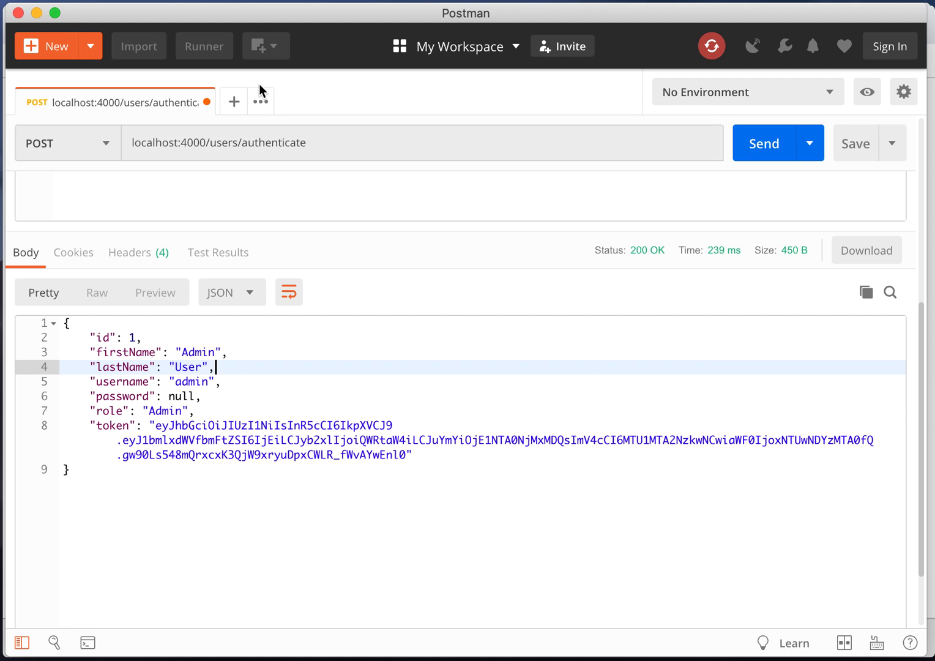
Step: Send a new GET to localhost:4000/users using Bearer Token authorization
left_click(234, 102)
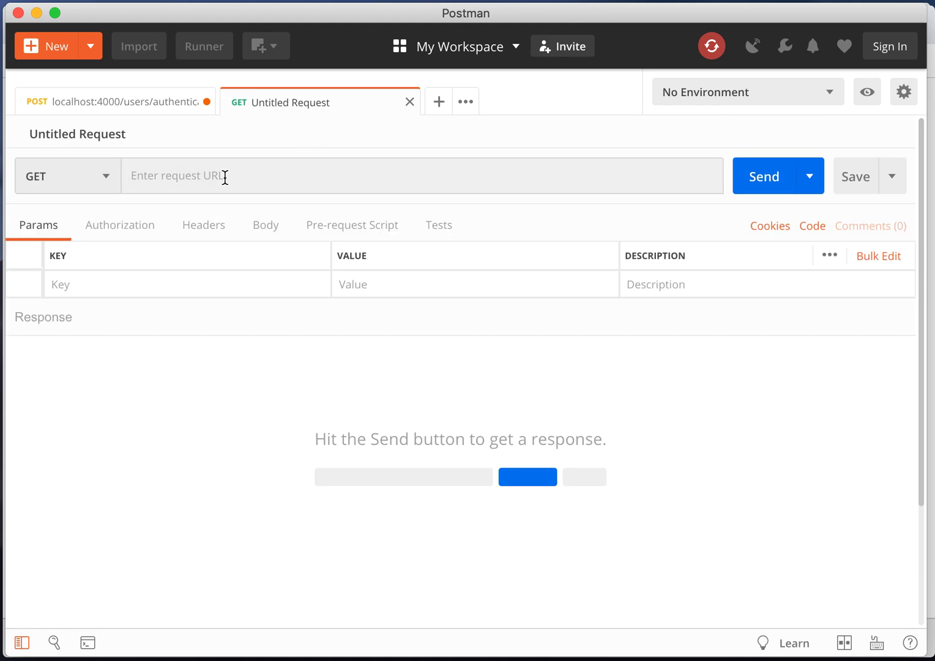
type("localhost:4")
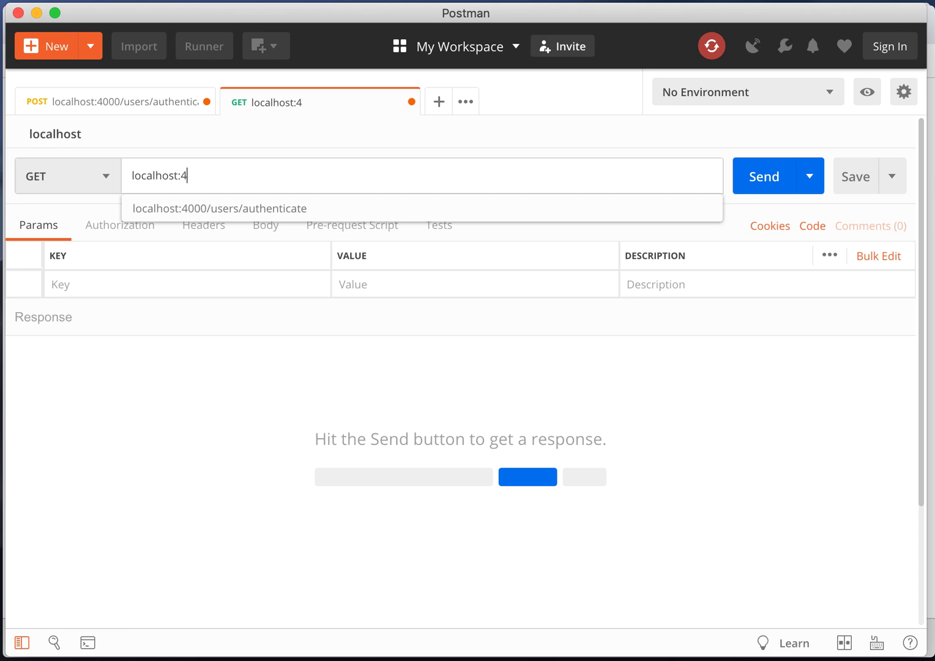
type("000")
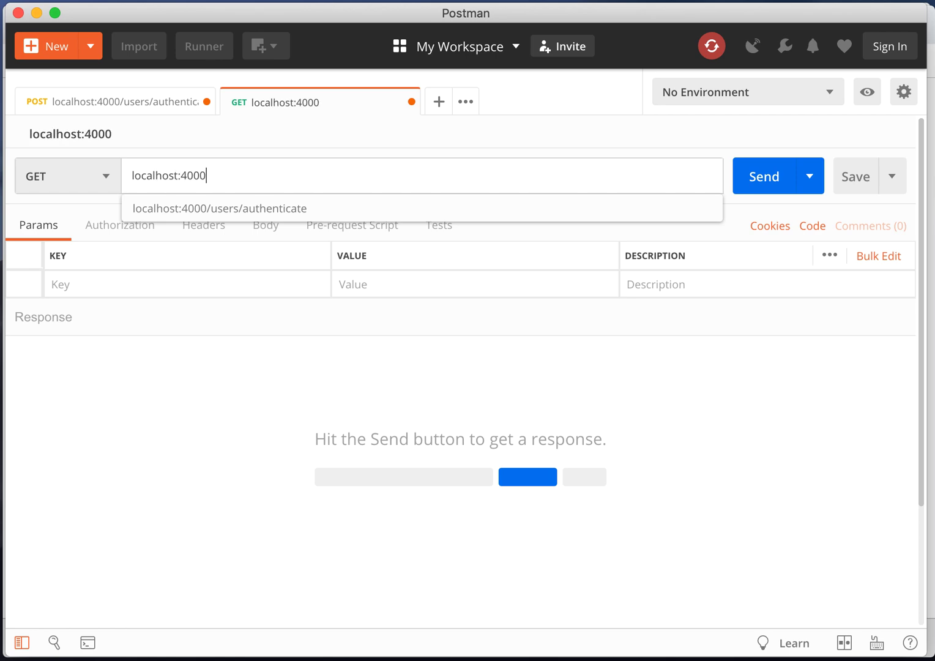
type("/users")
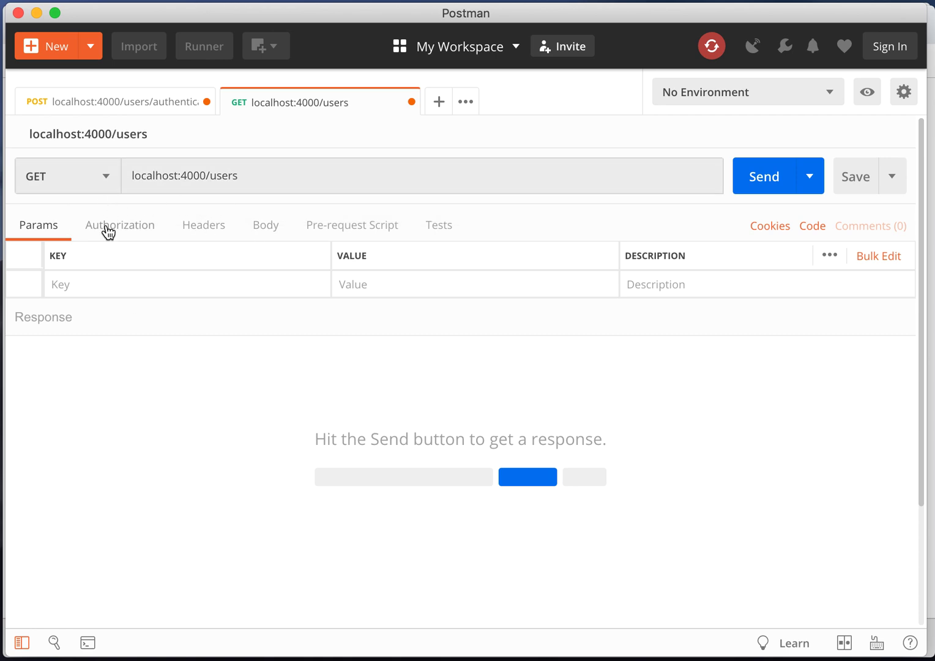
left_click(120, 225)
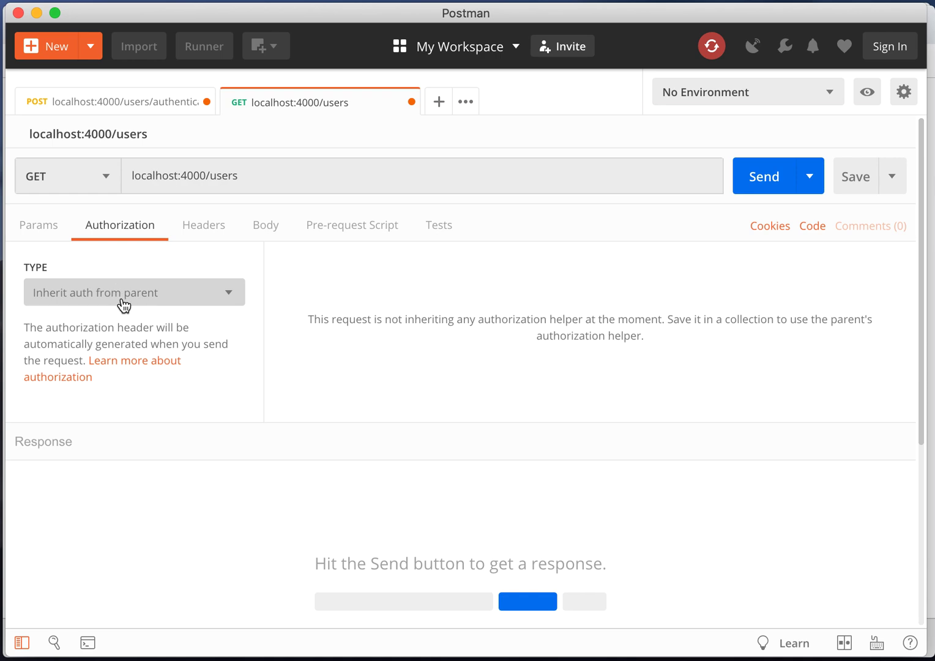
left_click(133, 292)
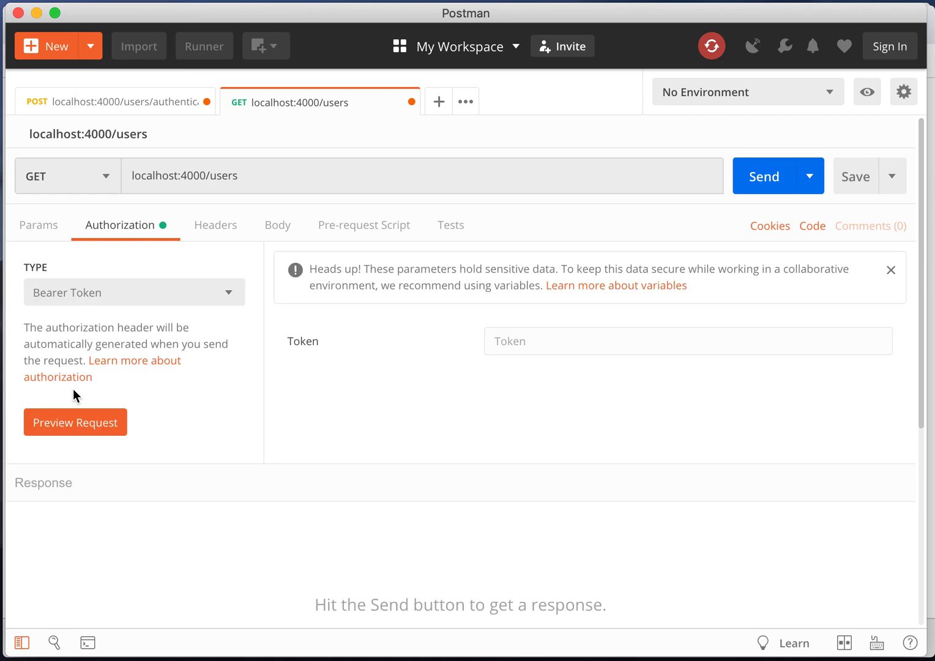
left_click(686, 340)
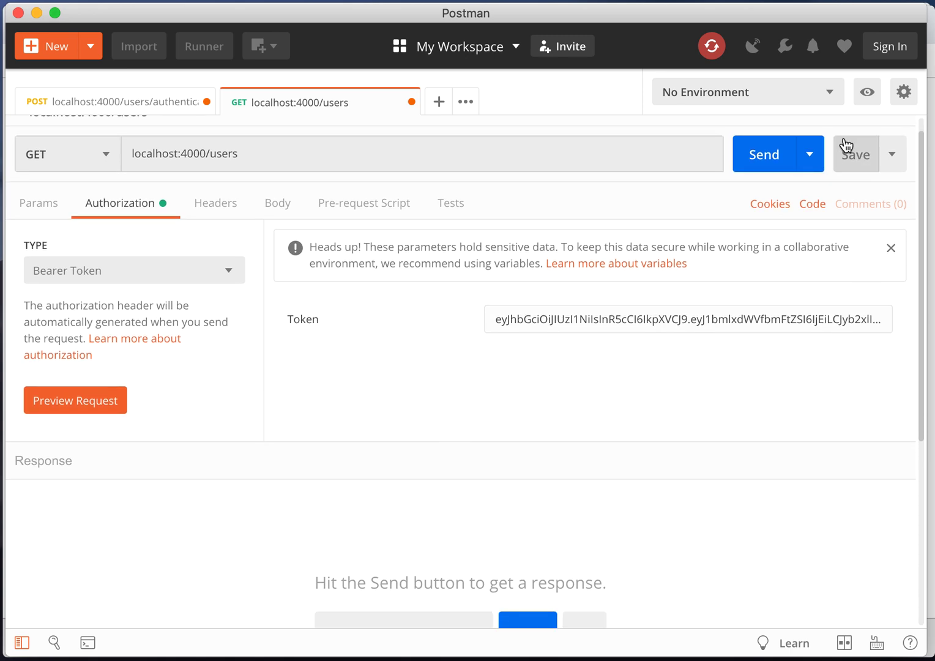
left_click(763, 154)
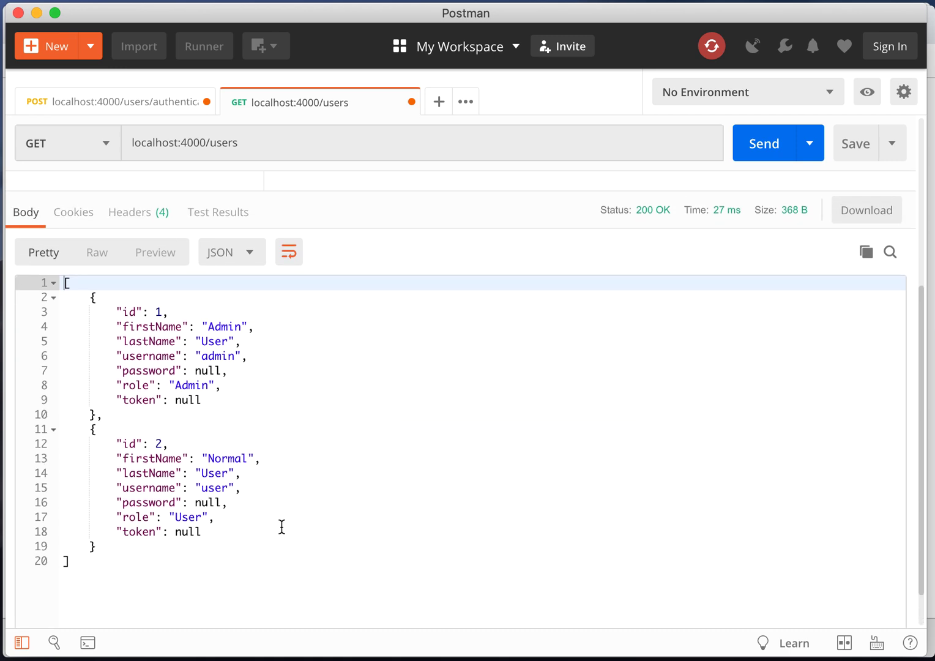
mouse_move(256, 319)
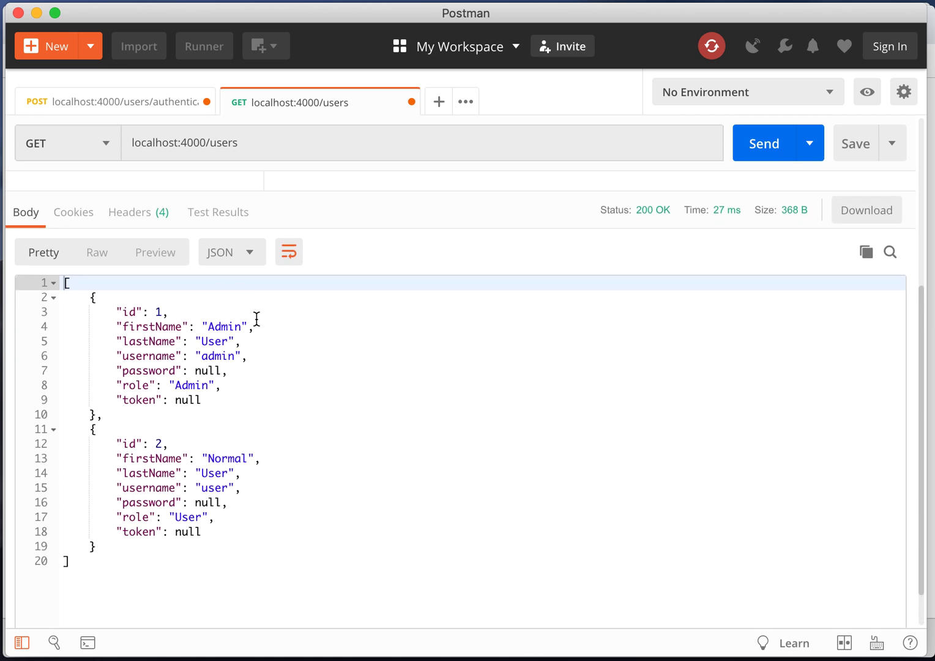
mouse_move(369, 527)
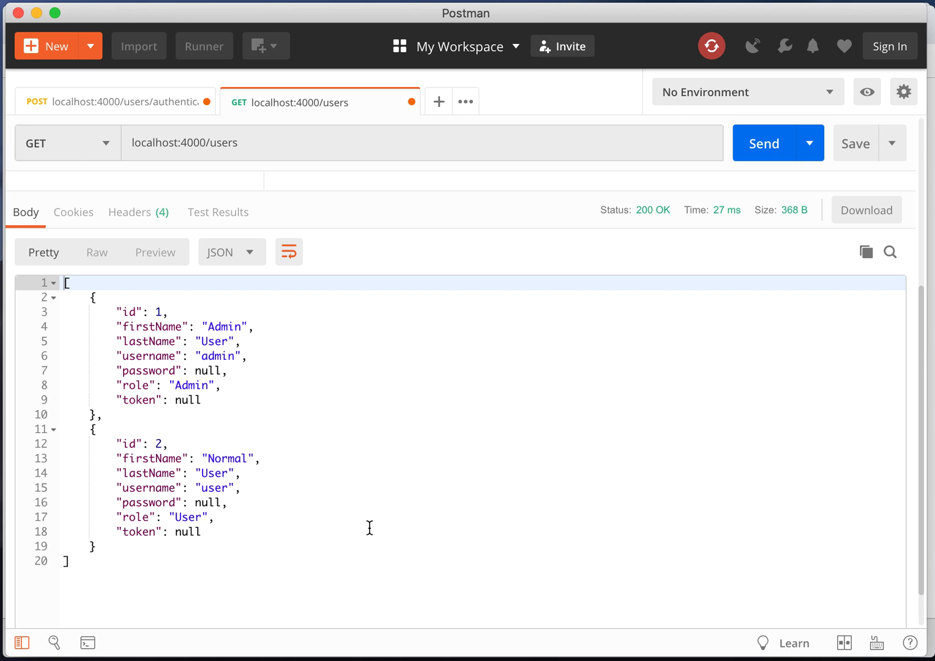
mouse_move(415, 421)
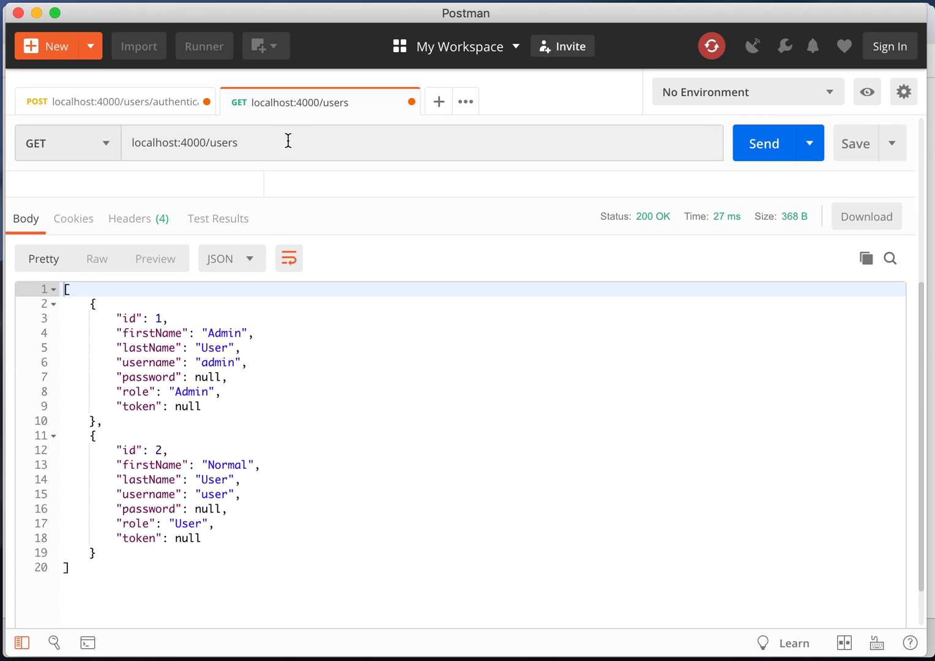
Step: Request localhost:4000/users/1, then users/2, with the admin token
left_click(275, 143)
type("/1")
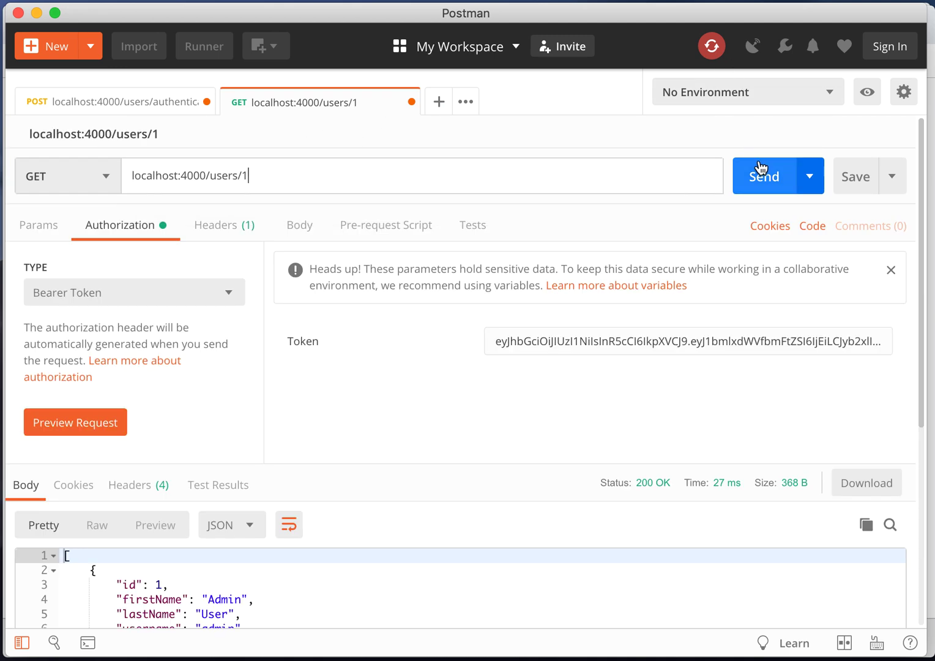
left_click(763, 175)
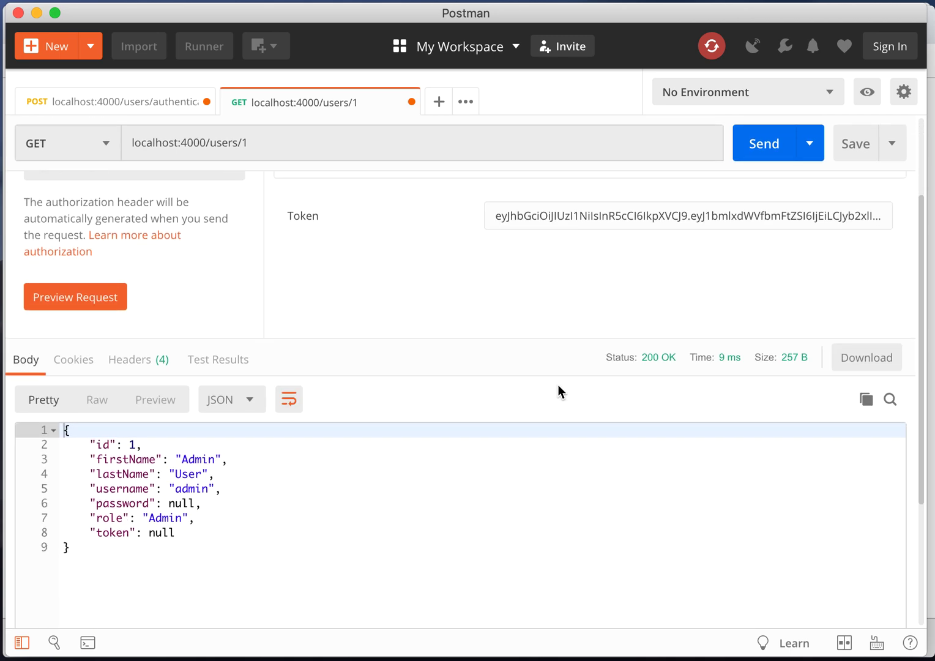
left_click(304, 143)
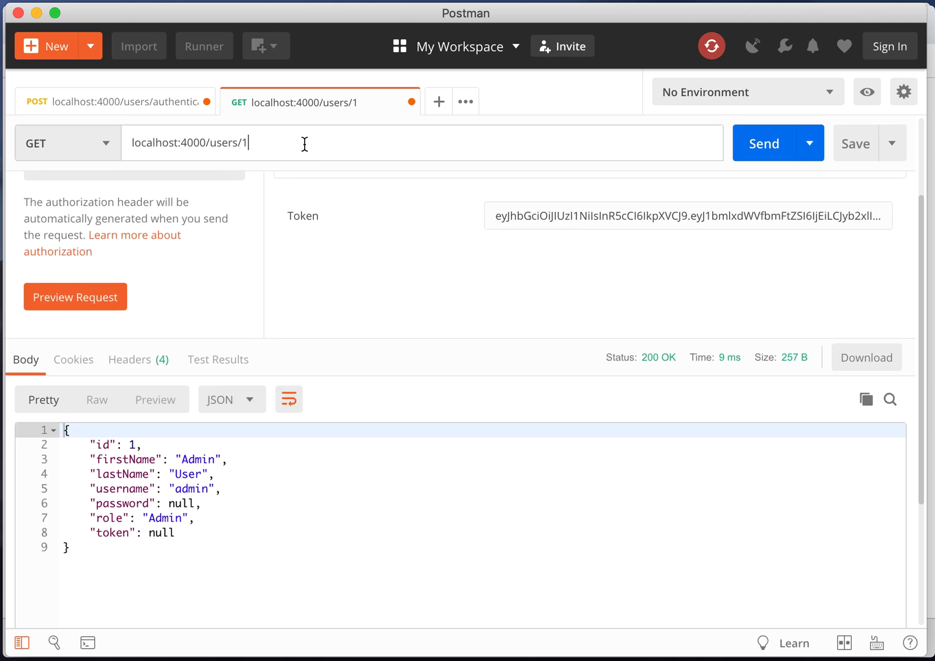
left_click(764, 143)
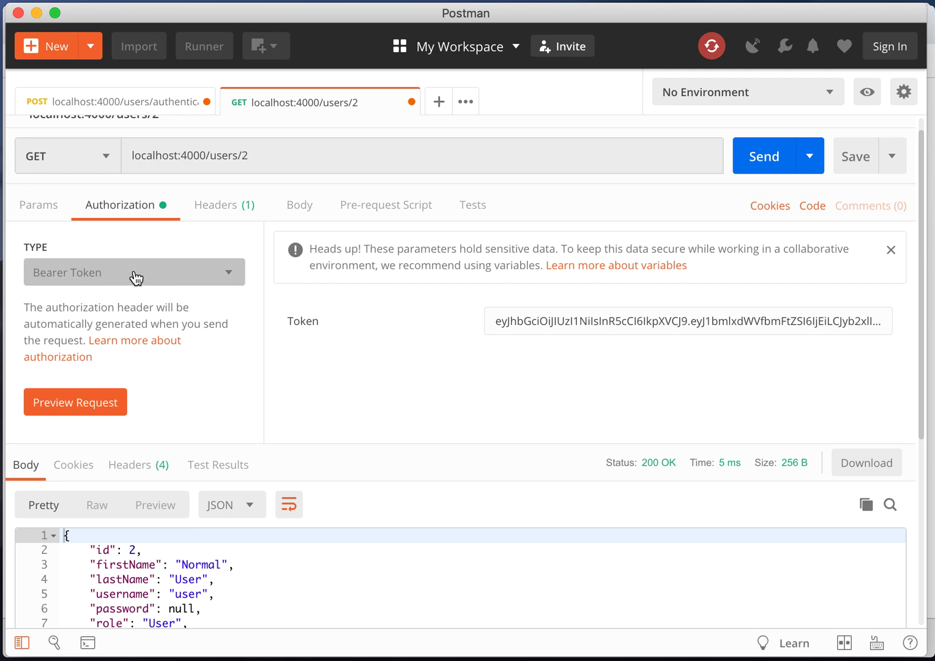
Step: Switch authorization to No Auth, resend users/2, and select the 401 Unauthorized status
left_click(134, 272)
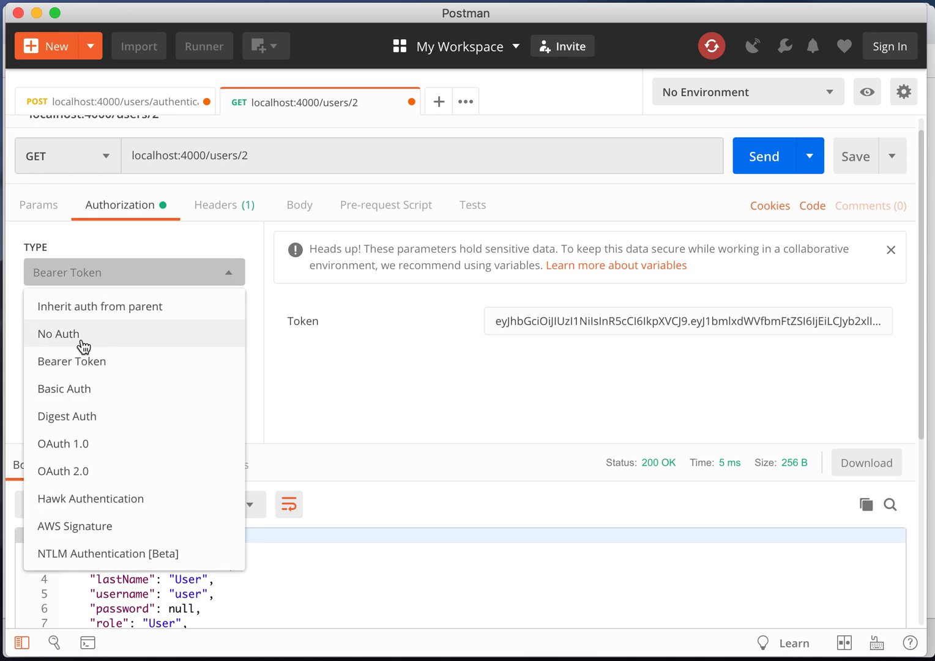
left_click(58, 334)
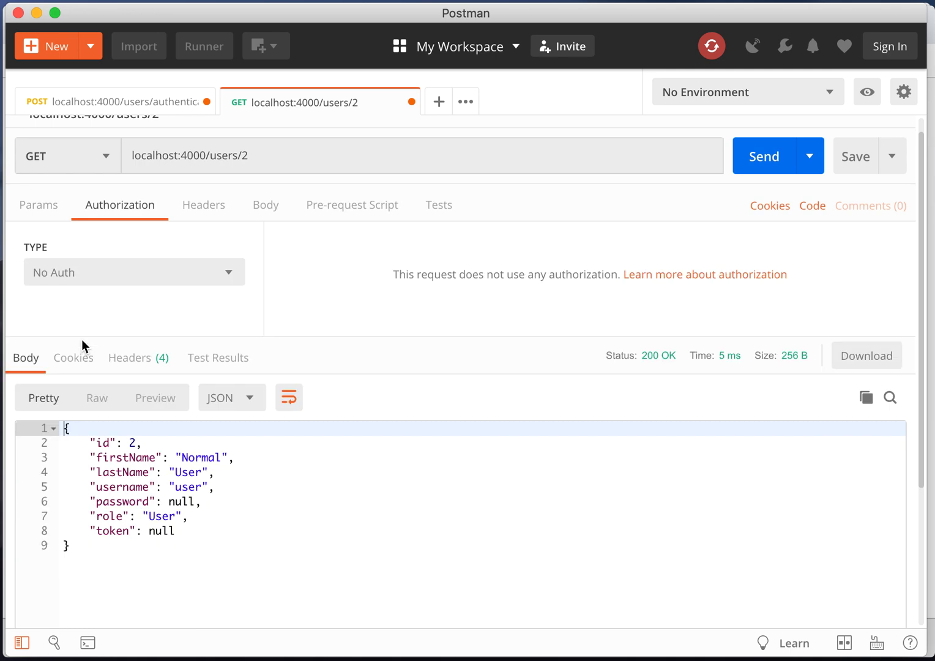
left_click(764, 155)
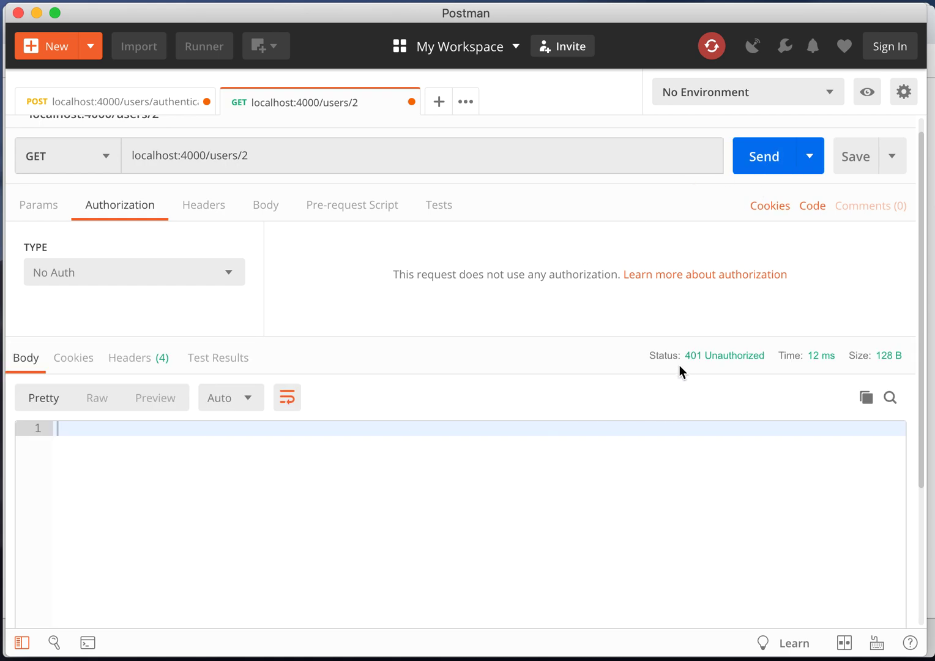
double_click(725, 355)
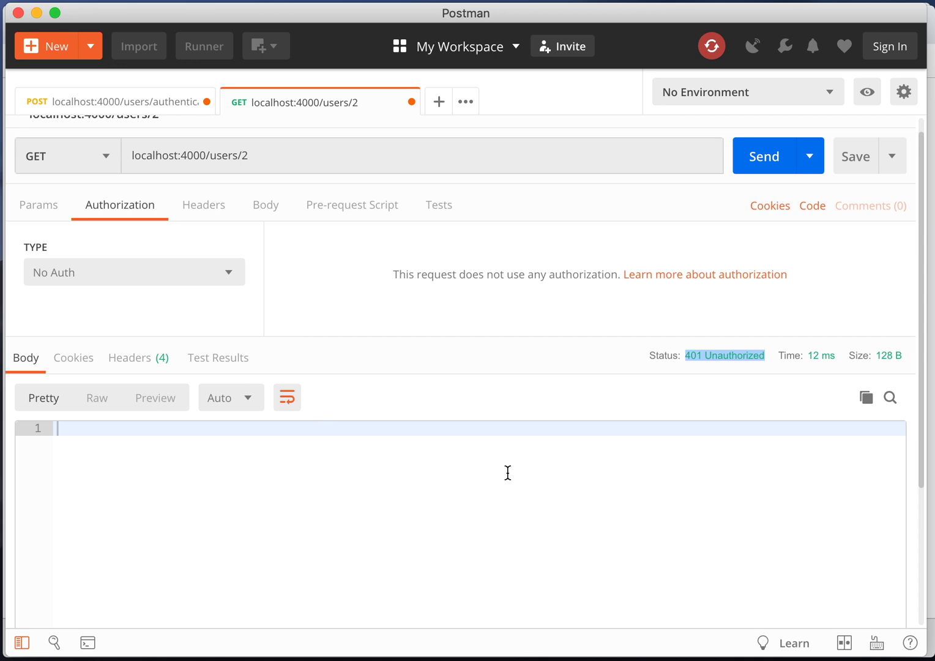